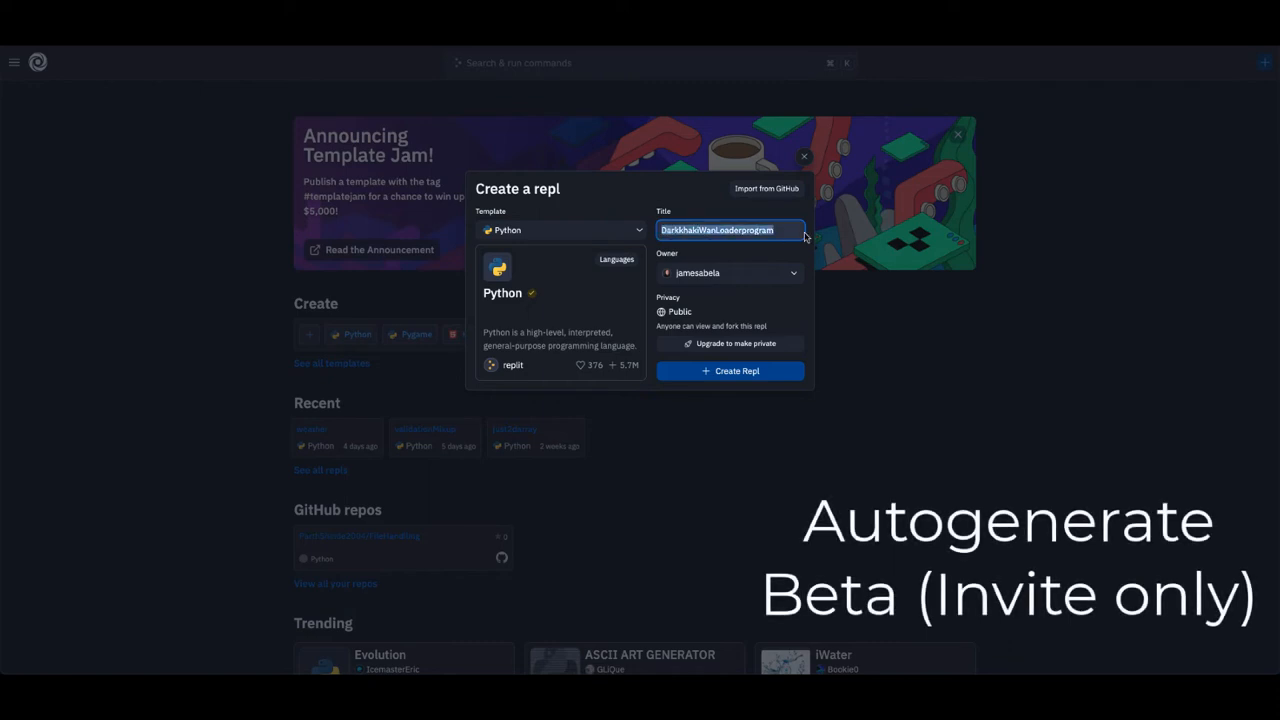
Step: Create a new Python repl titled 'Codes' and land in its empty main.py editor
text(Codes)
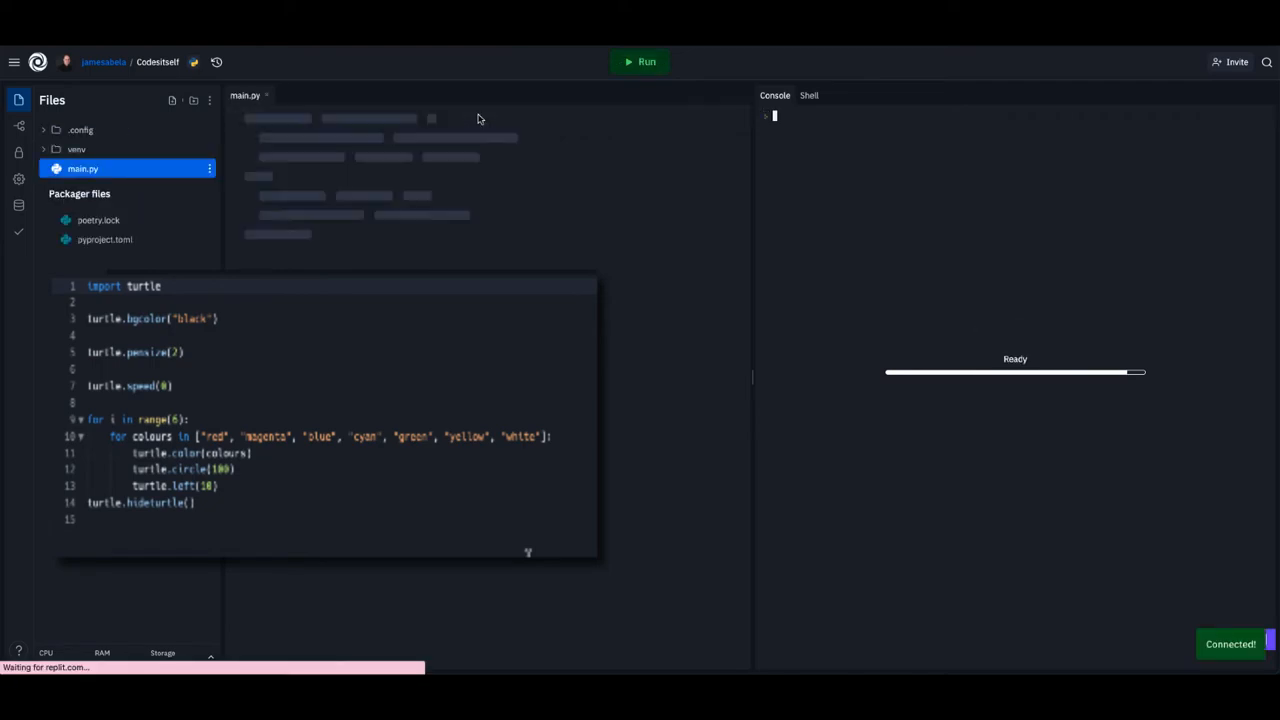
Step: Generate a bubble sort program, insert it into main.py and run it to print the sorted array
click(500, 112)
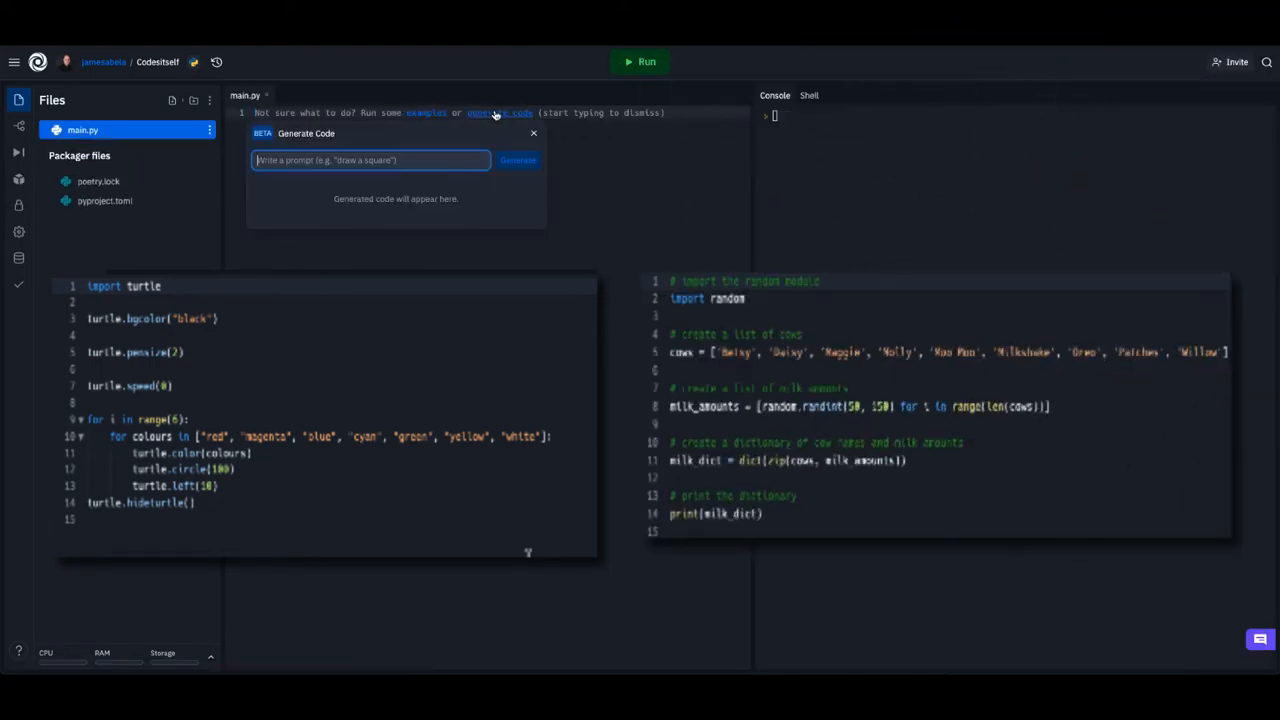
mouse_move(384, 106)
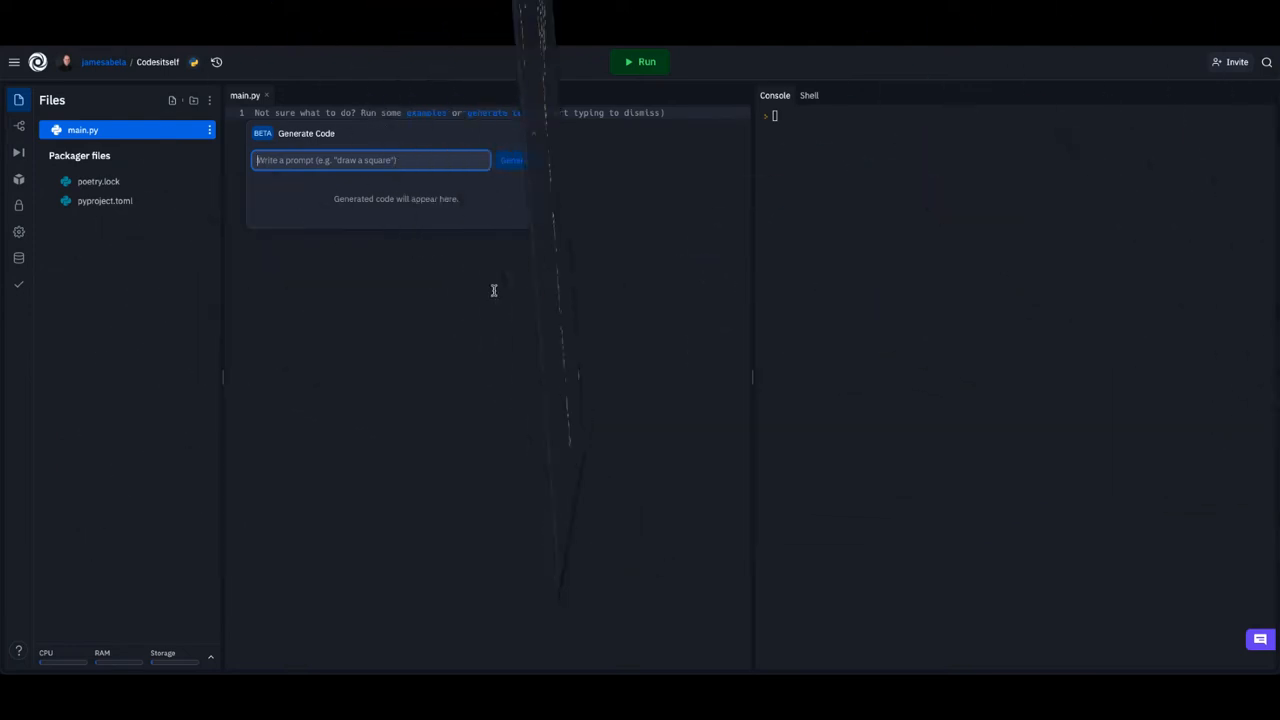
text(create a bubble sort)
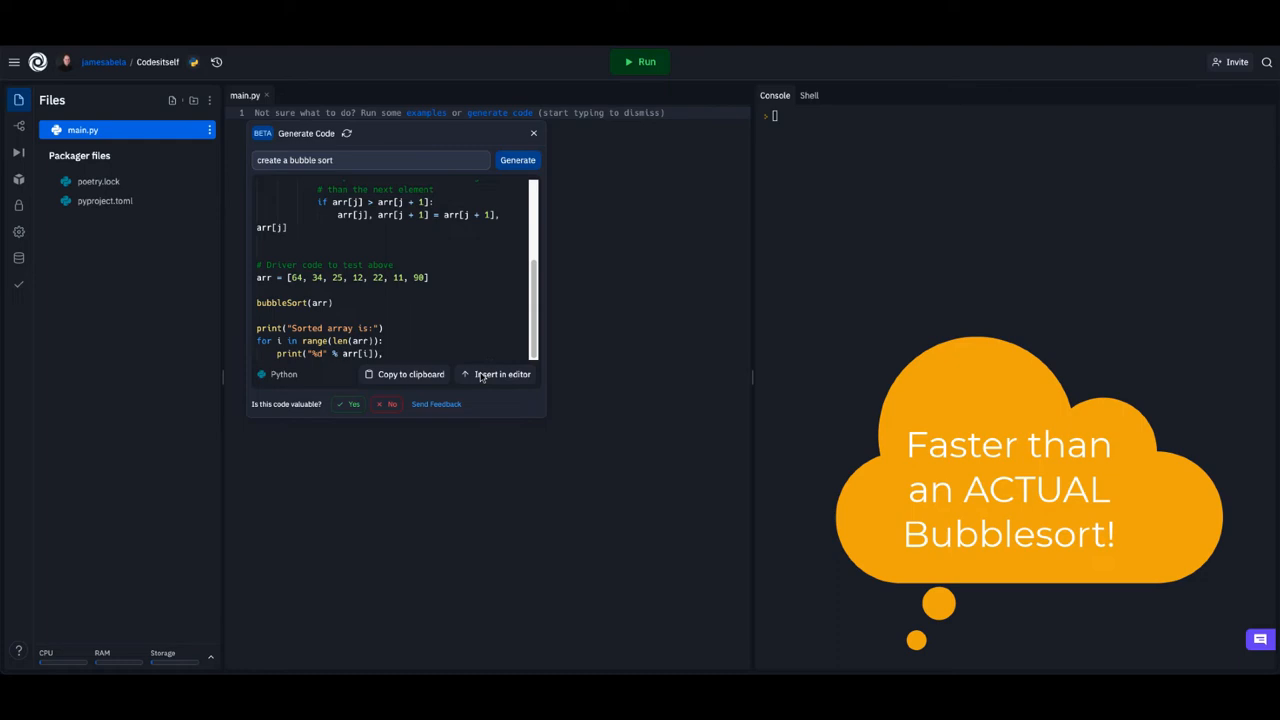
click(502, 374)
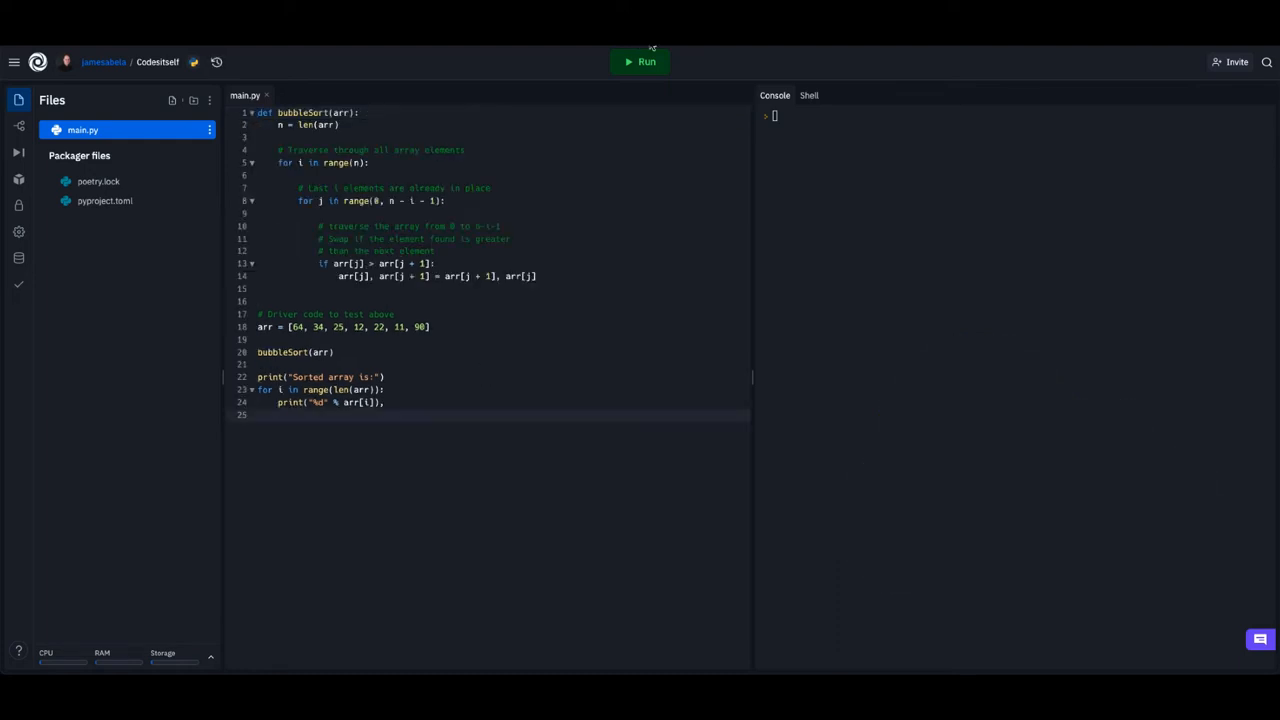
click(640, 60)
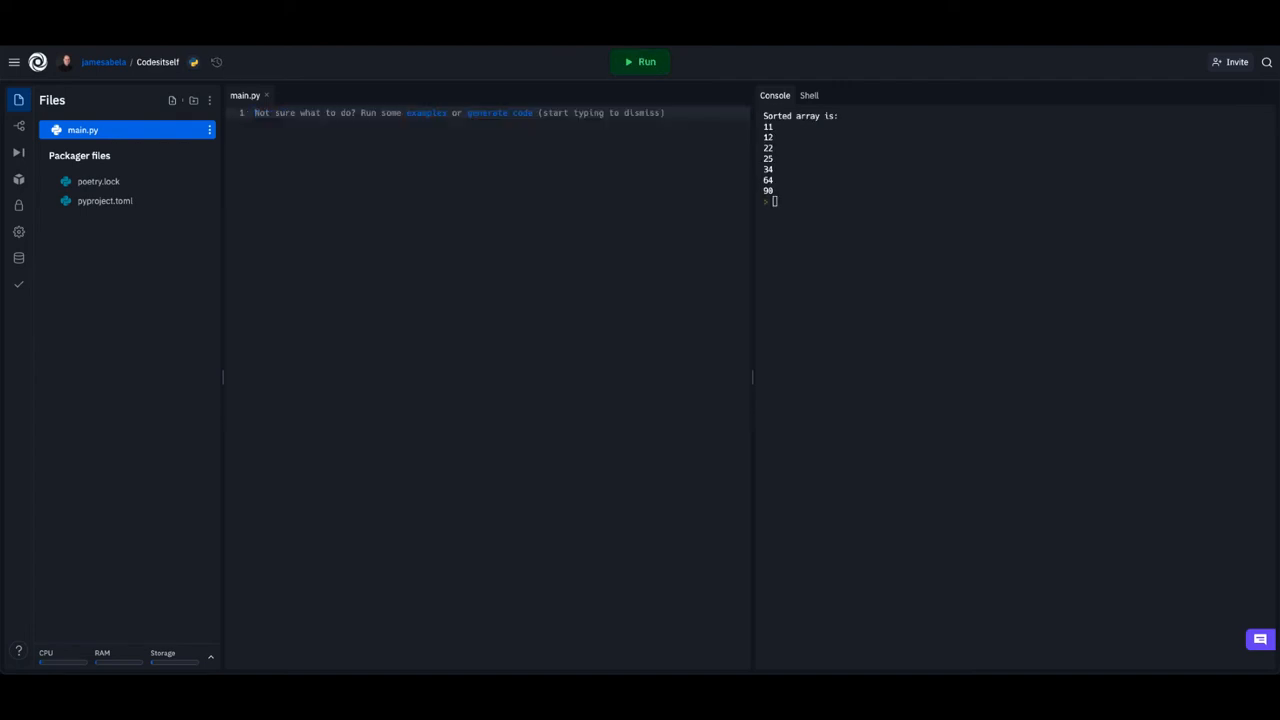
click(500, 112)
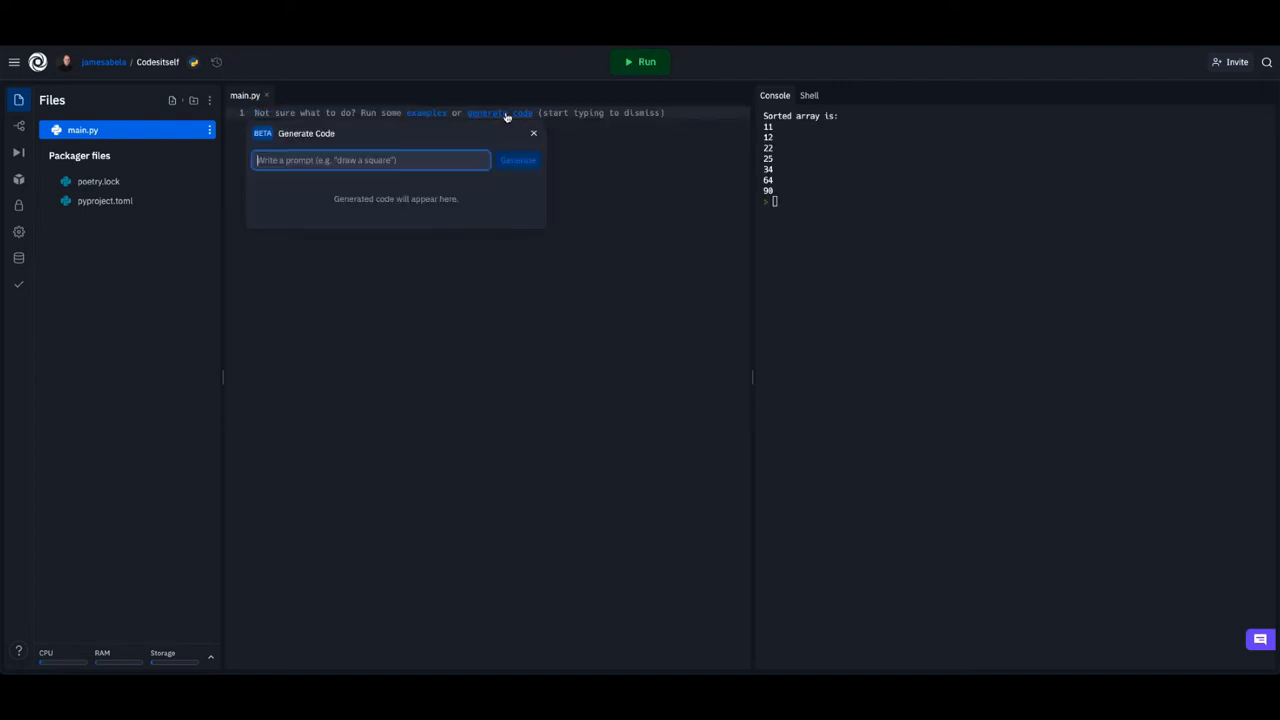
text(create)
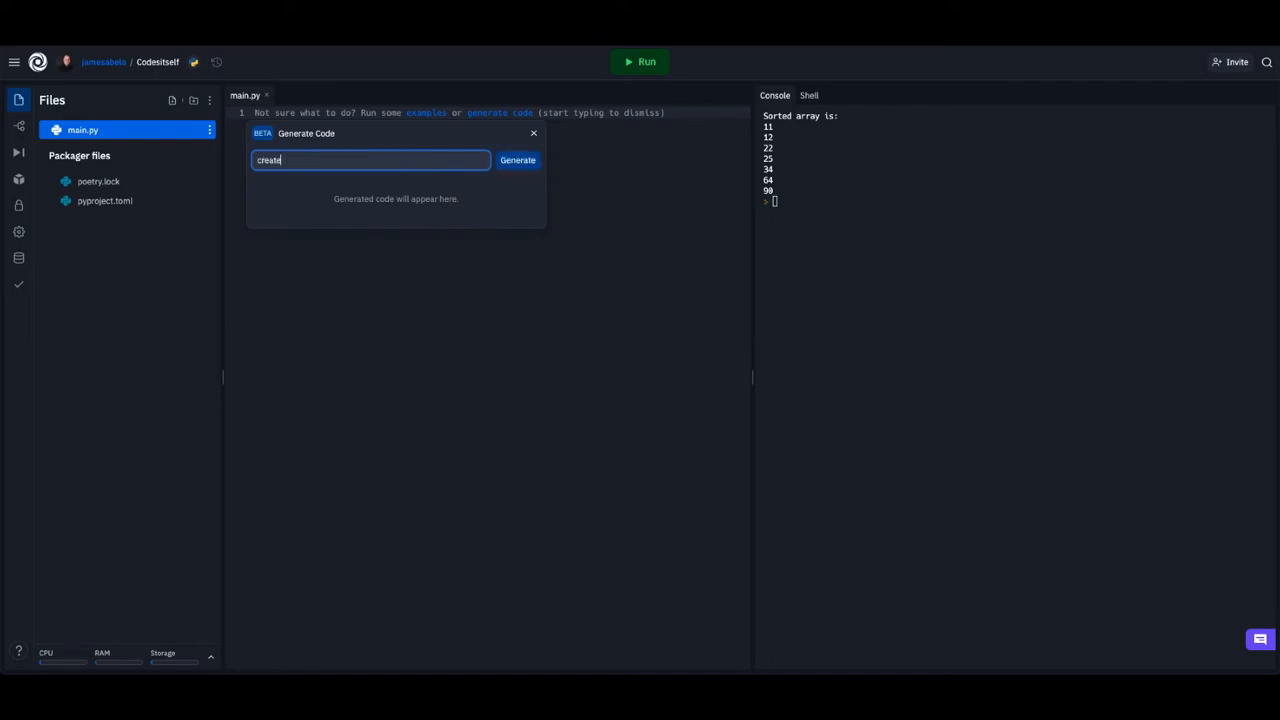
text(an insertion sort)
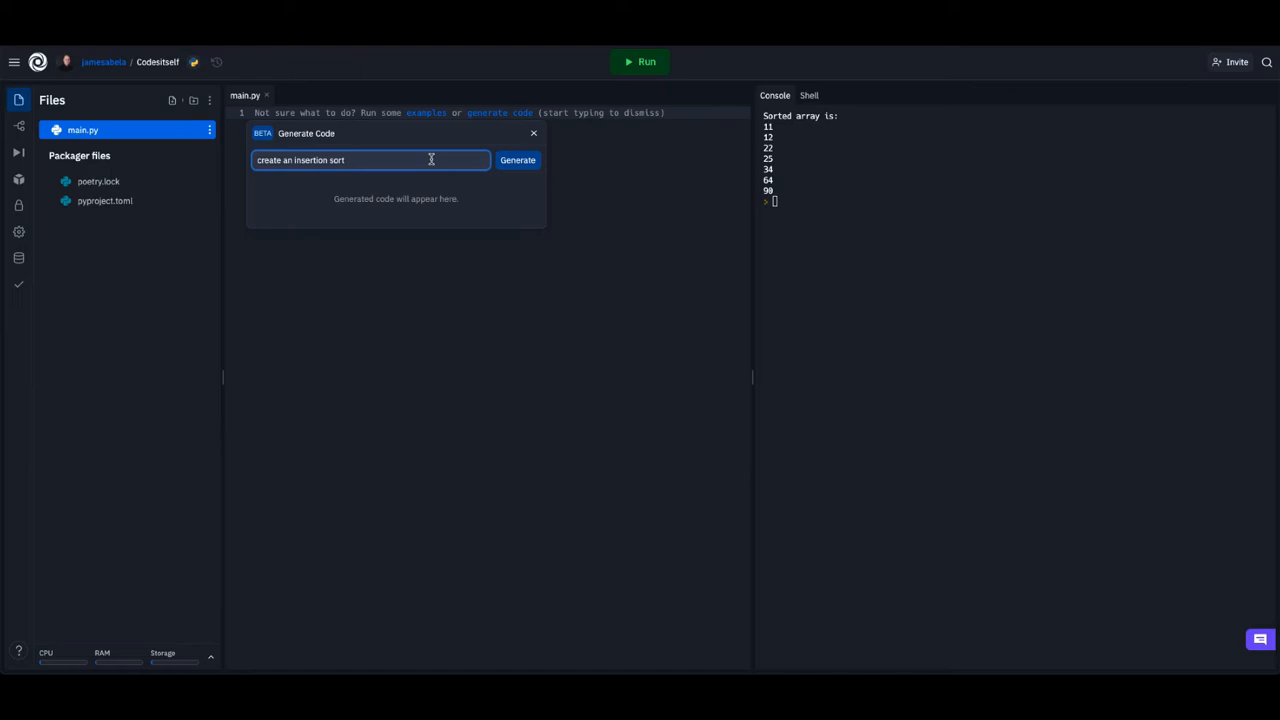
click(516, 160)
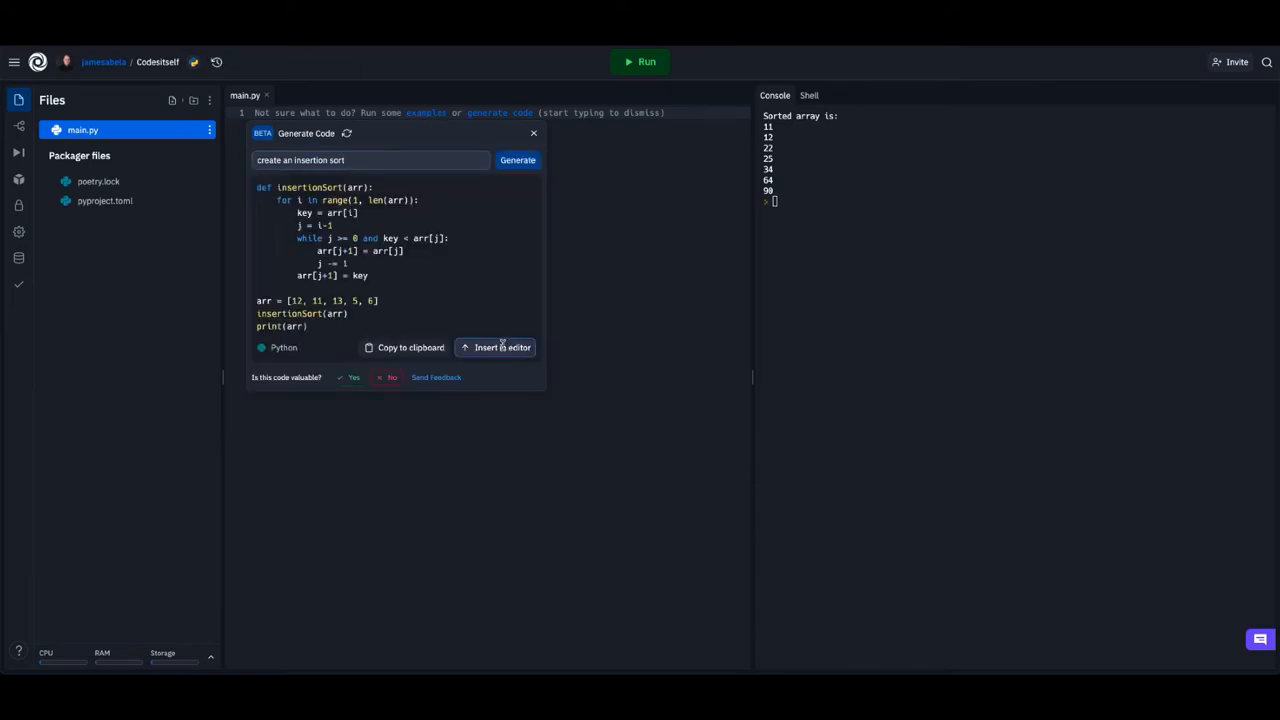
click(502, 348)
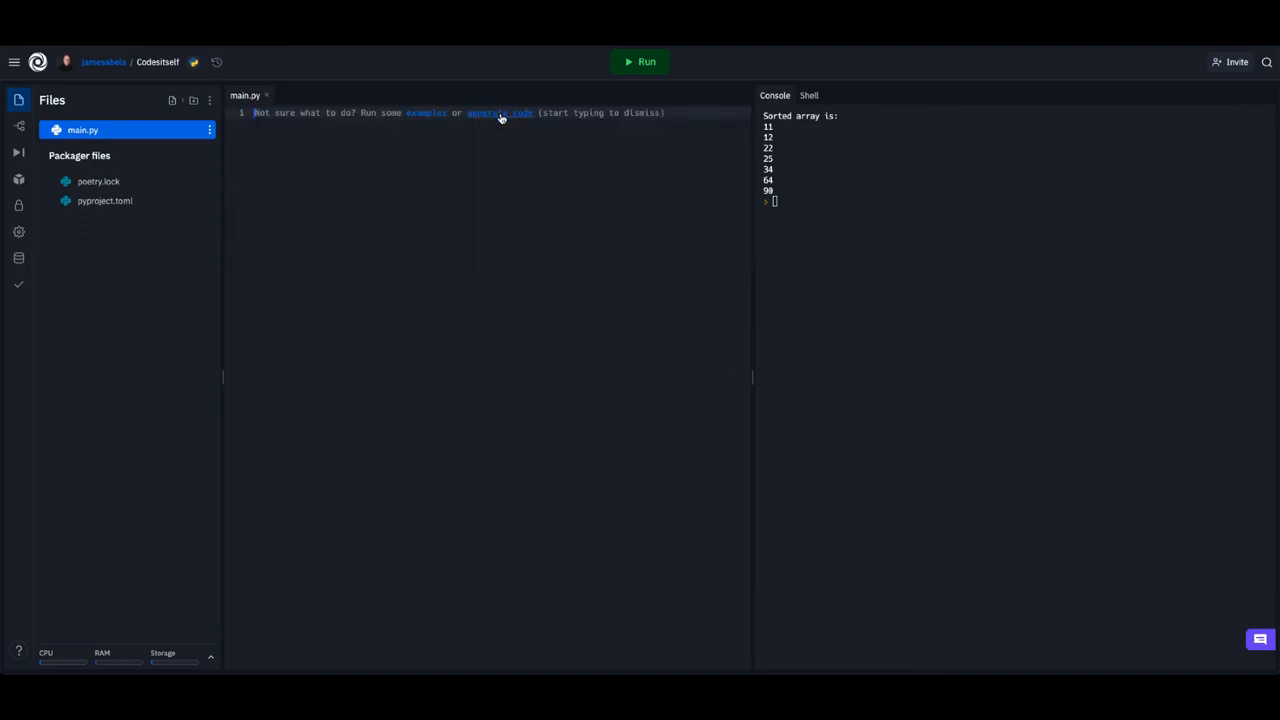
Step: Generate a 'create a countdown' program ending in Blast off and insert it into main.py
click(500, 112)
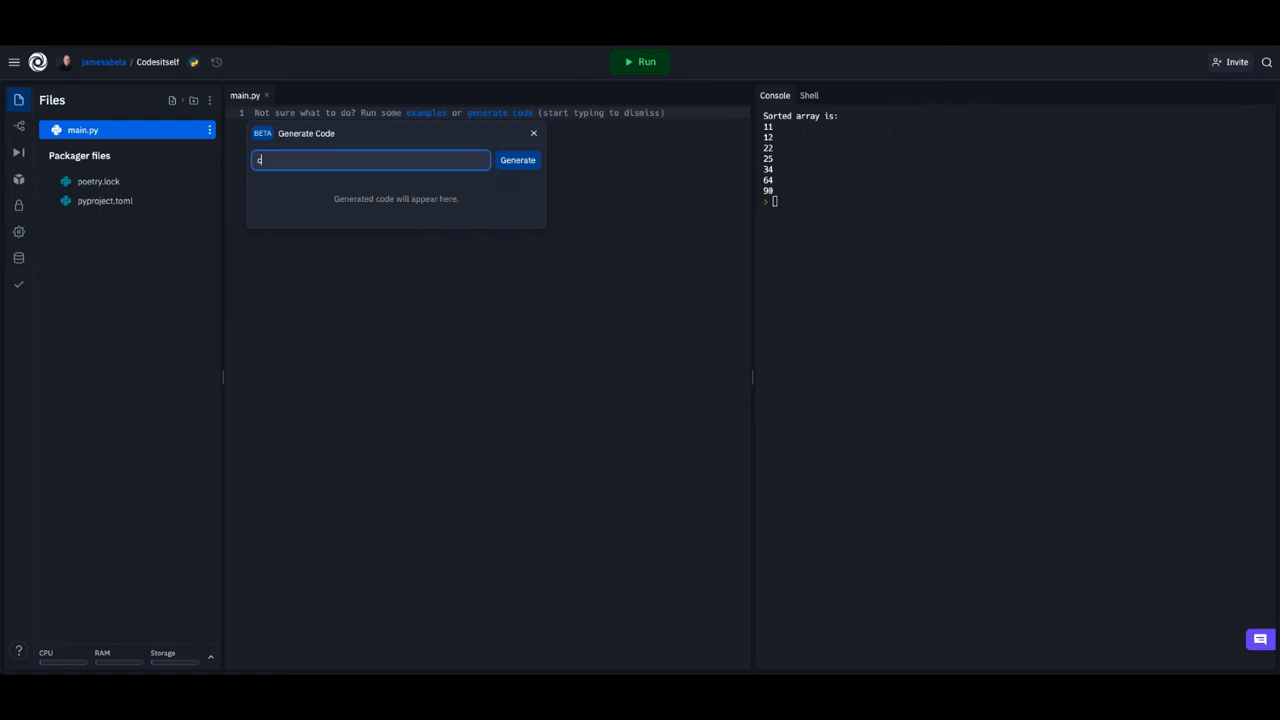
text(create a)
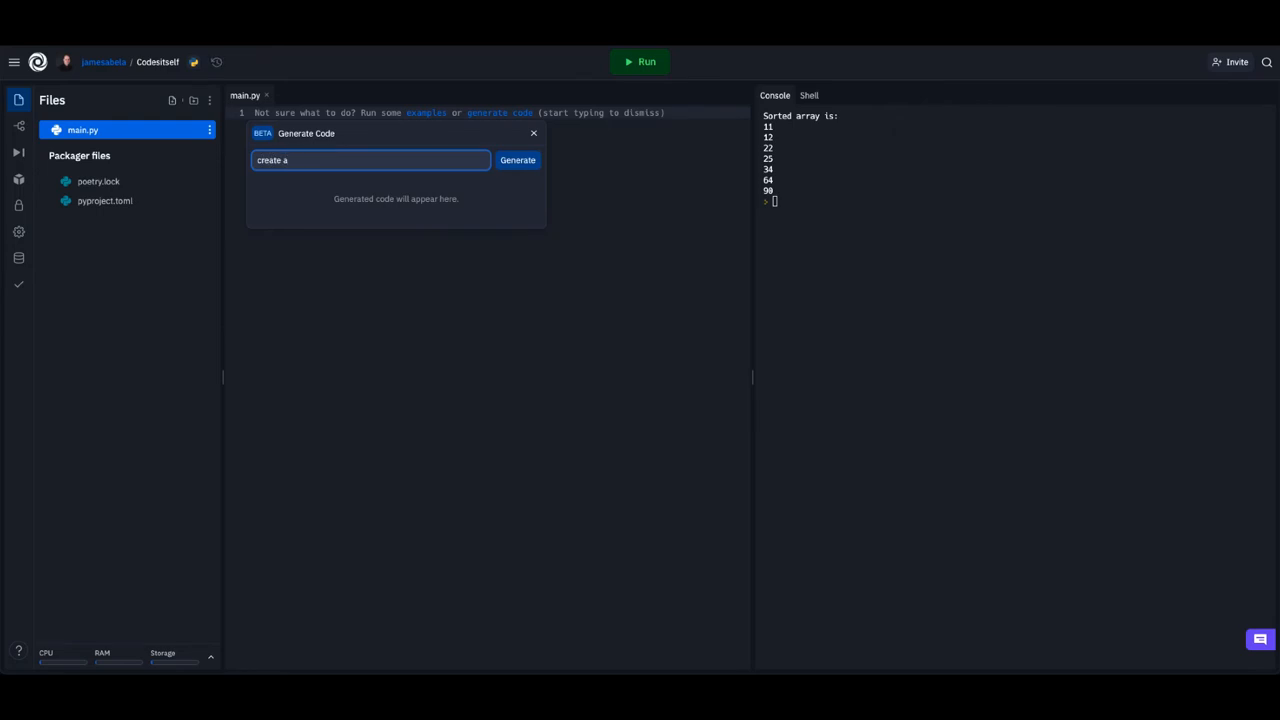
text(countdown)
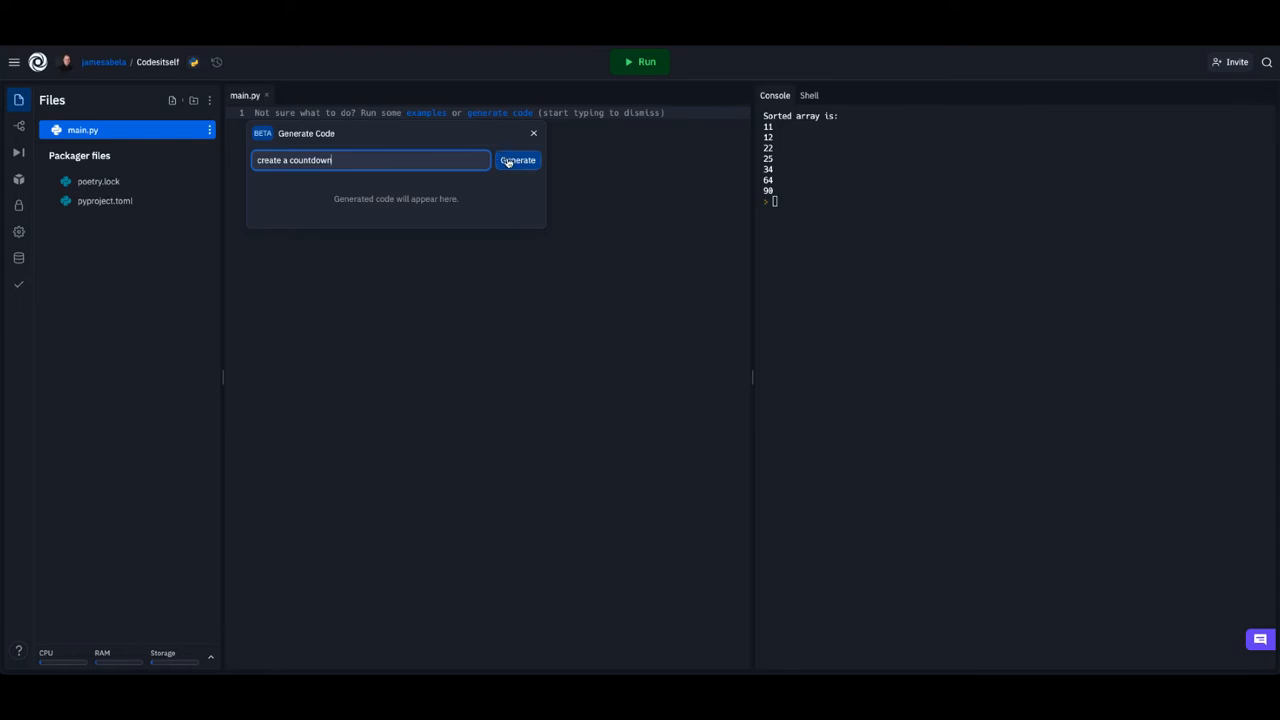
click(516, 160)
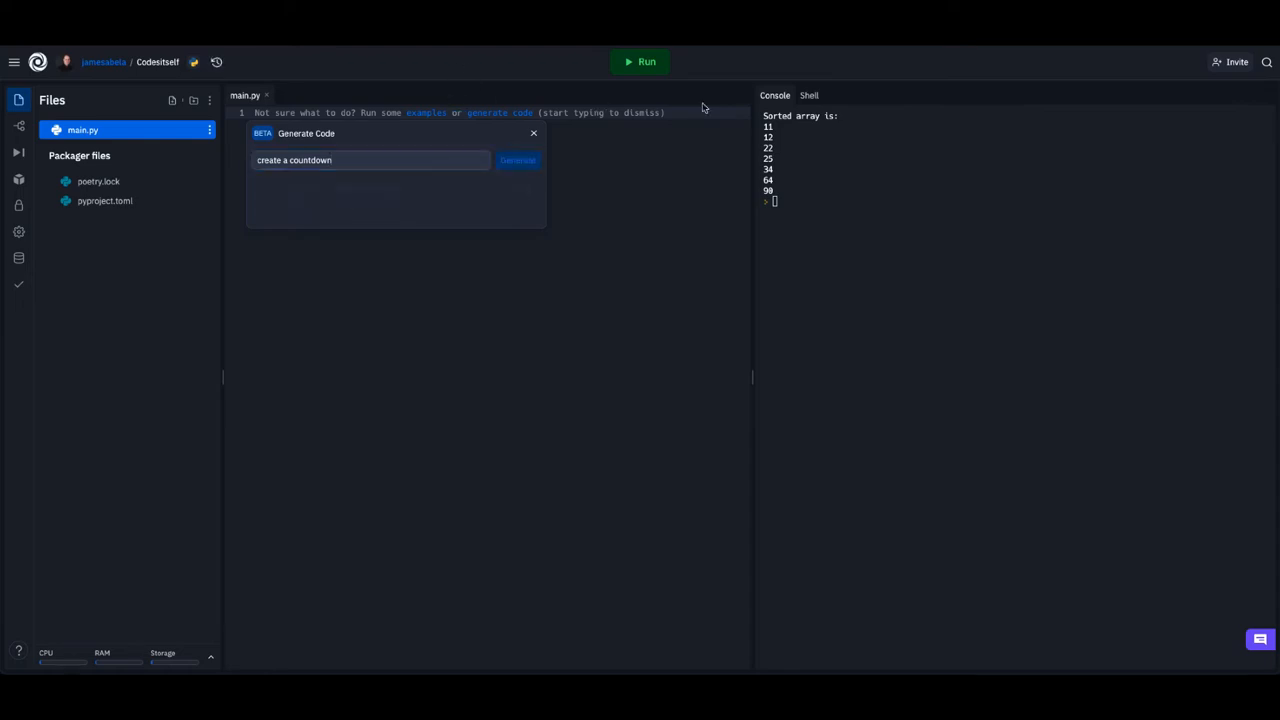
click(516, 160)
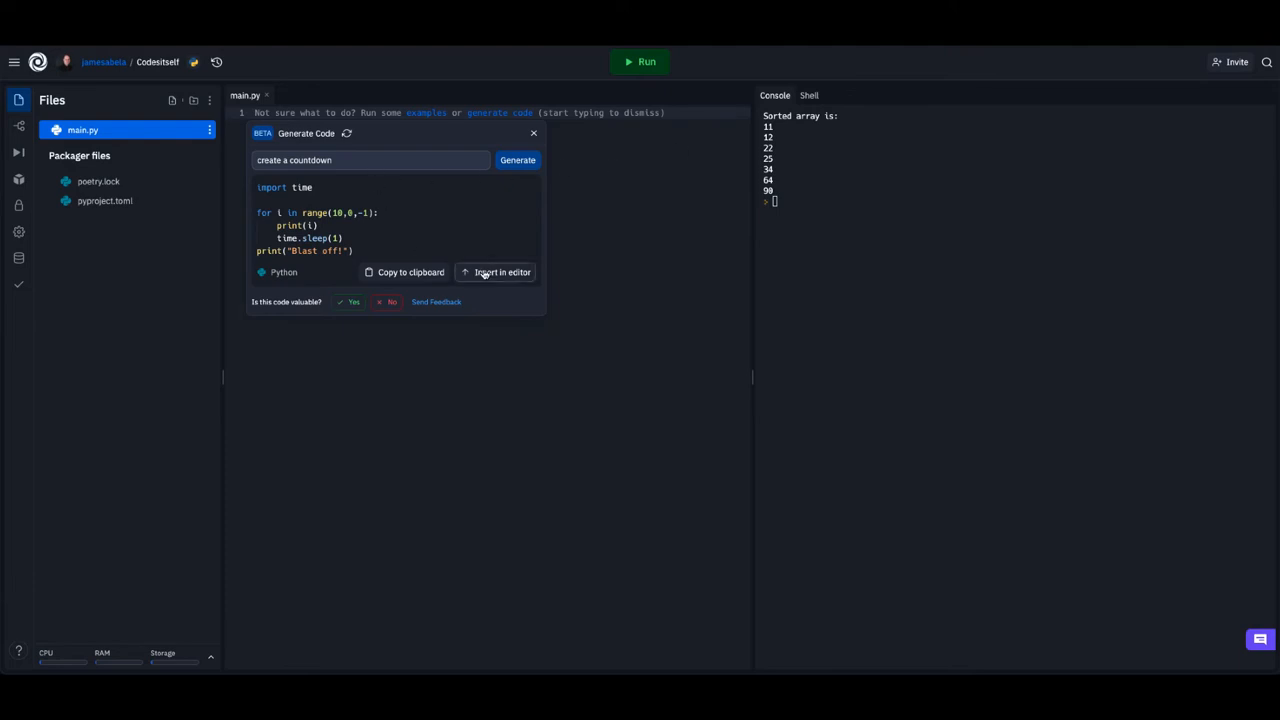
click(502, 272)
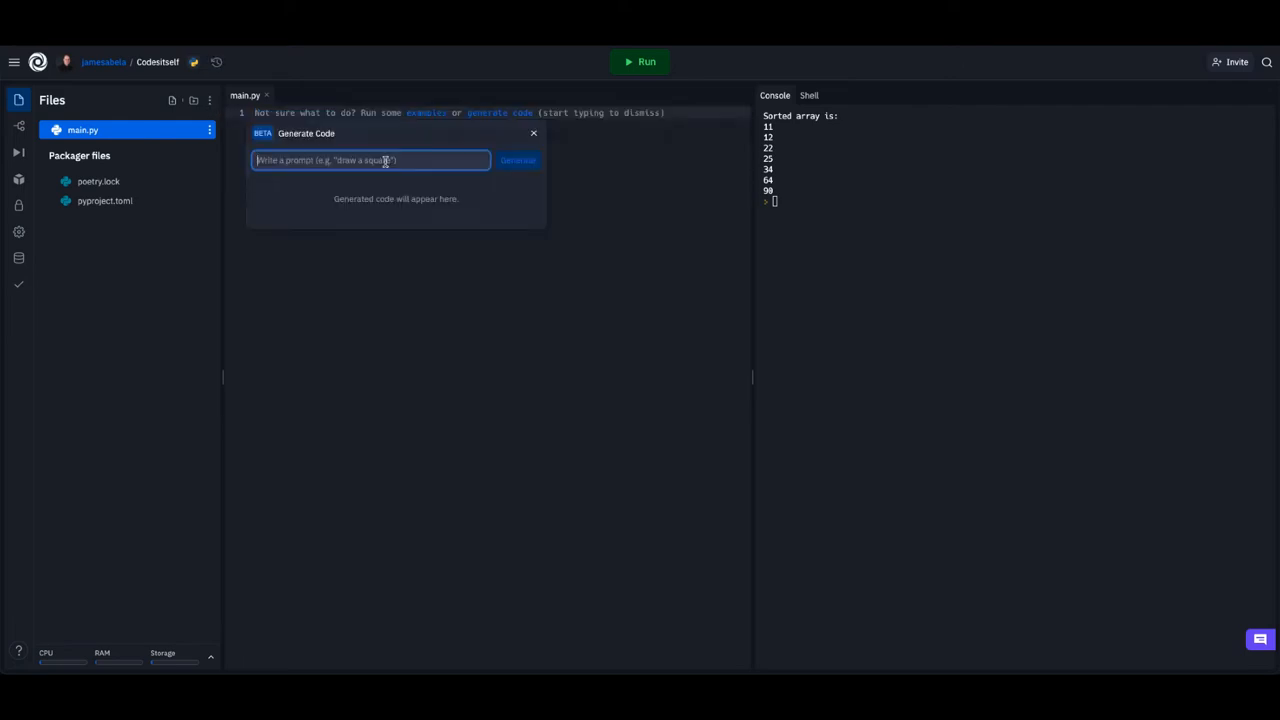
text(create a linked list)
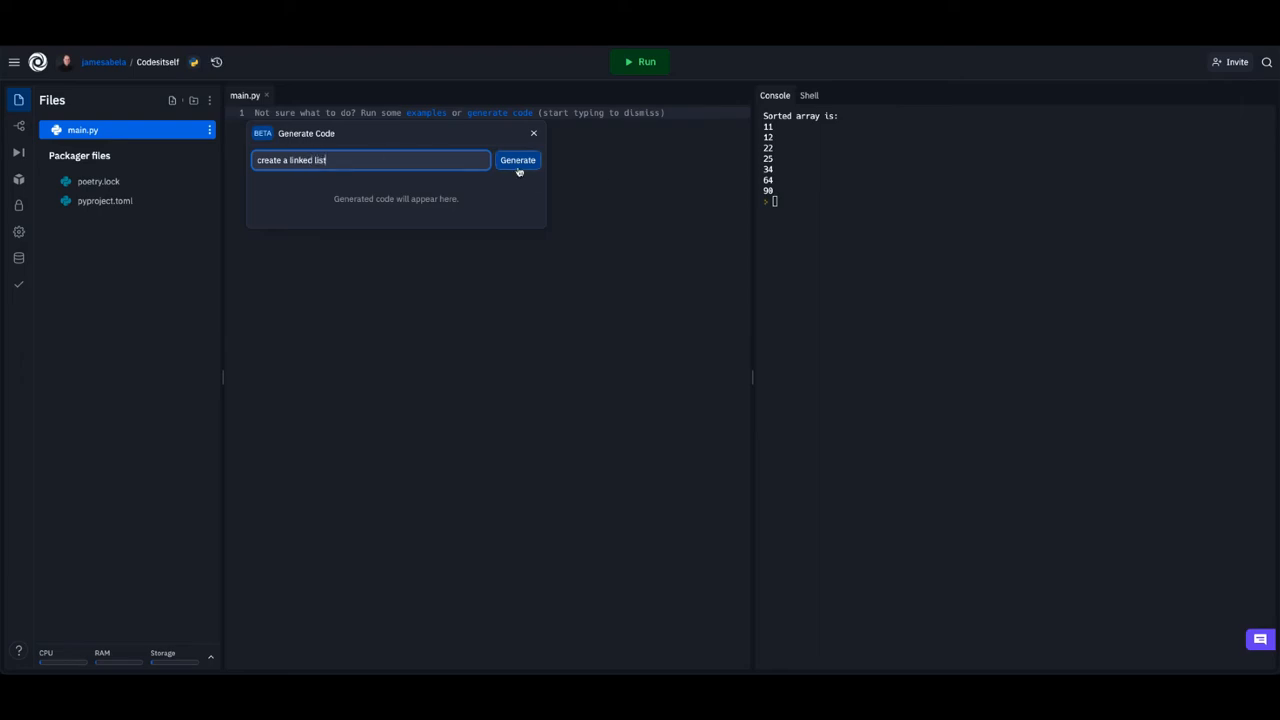
click(516, 160)
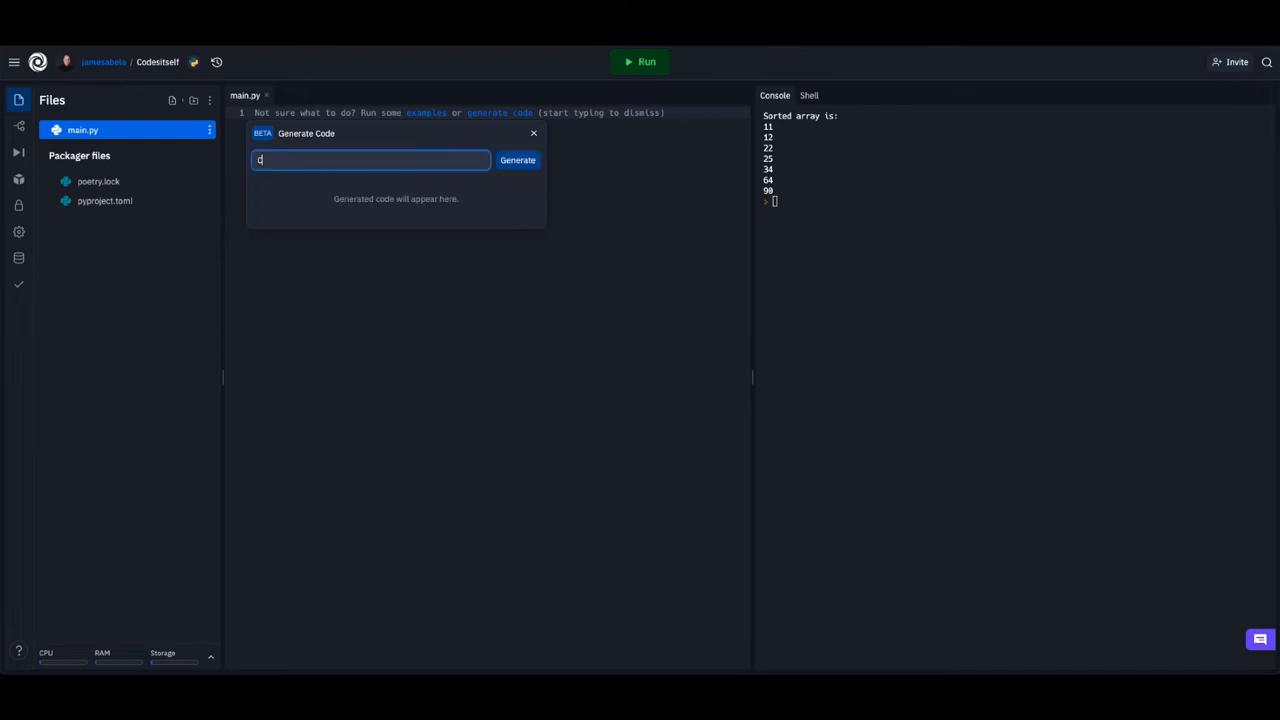
Step: Generate a circular queue program from the 'Create a circular' prompt
text(Create a c)
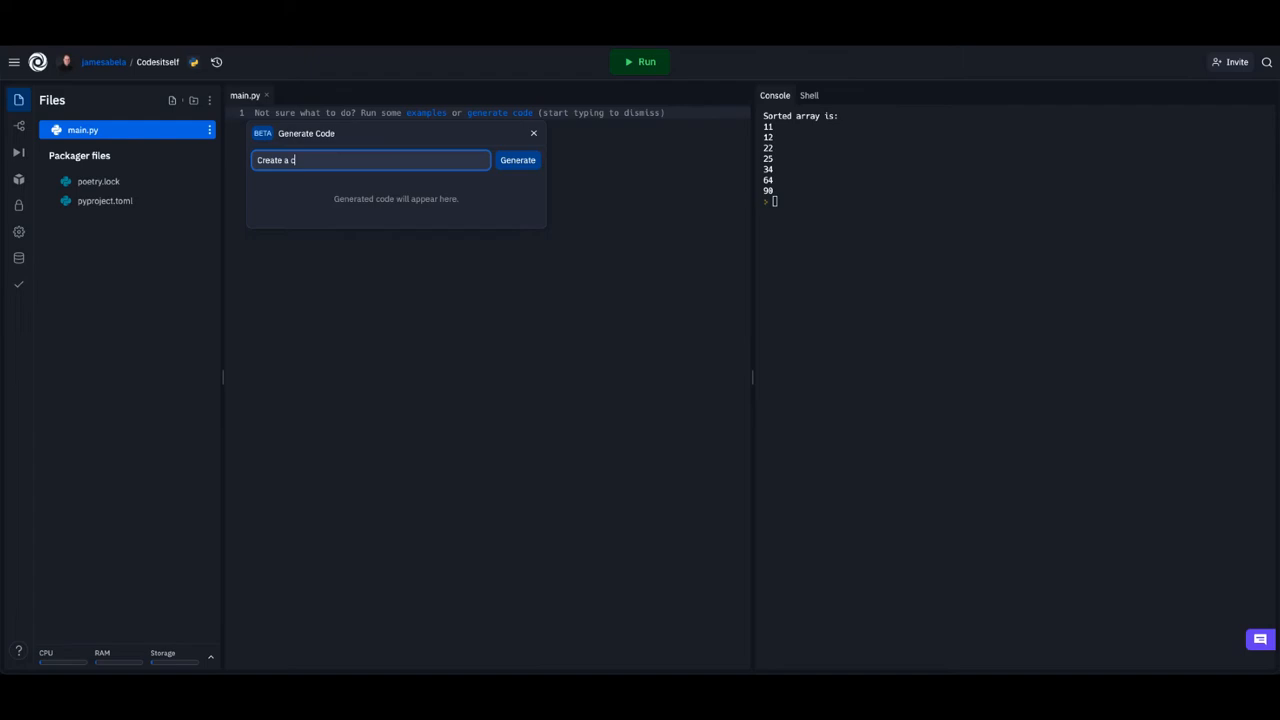
text(ircular queue)
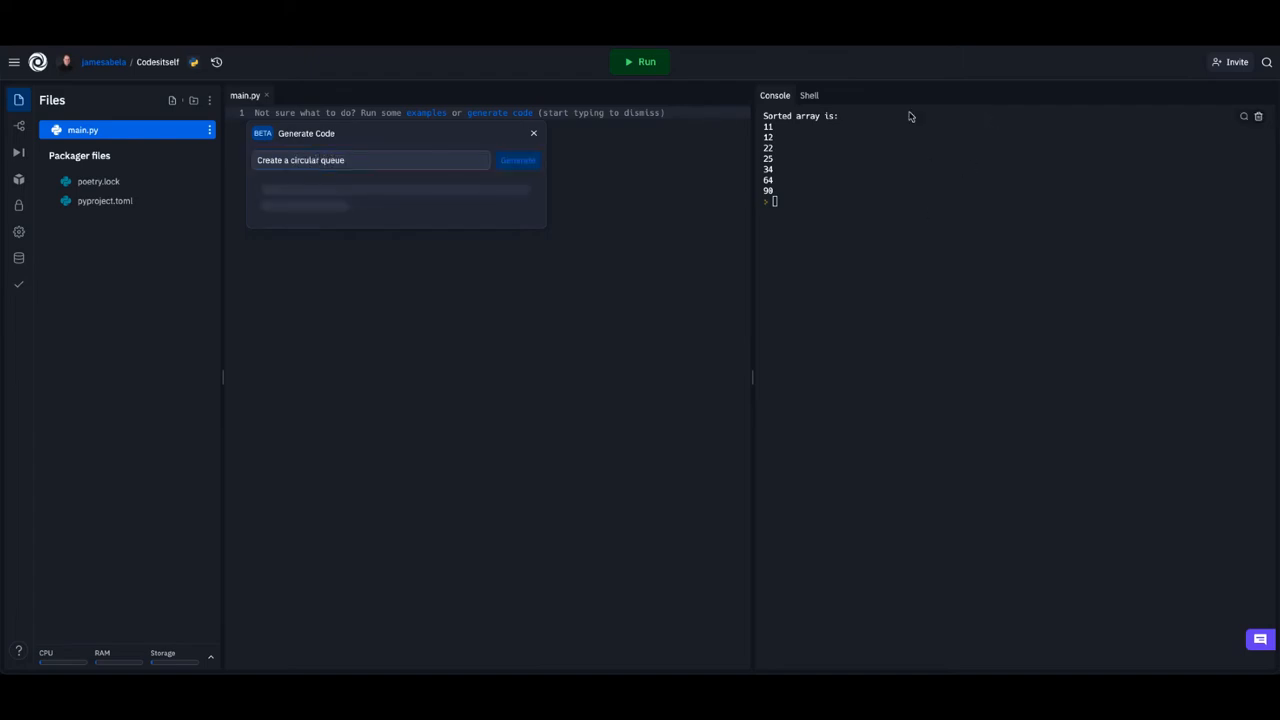
click(516, 160)
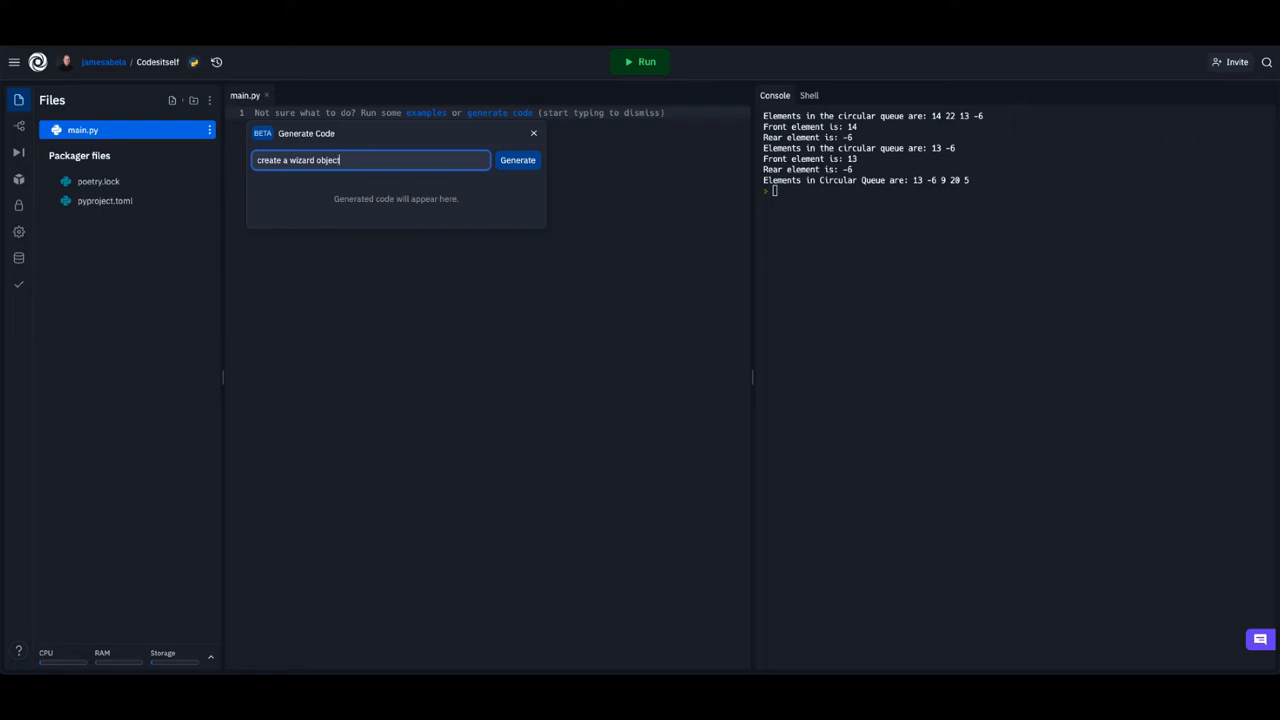
Step: Generate the Wizard class snippet and dismiss it without inserting, leaving main.py empty
click(516, 160)
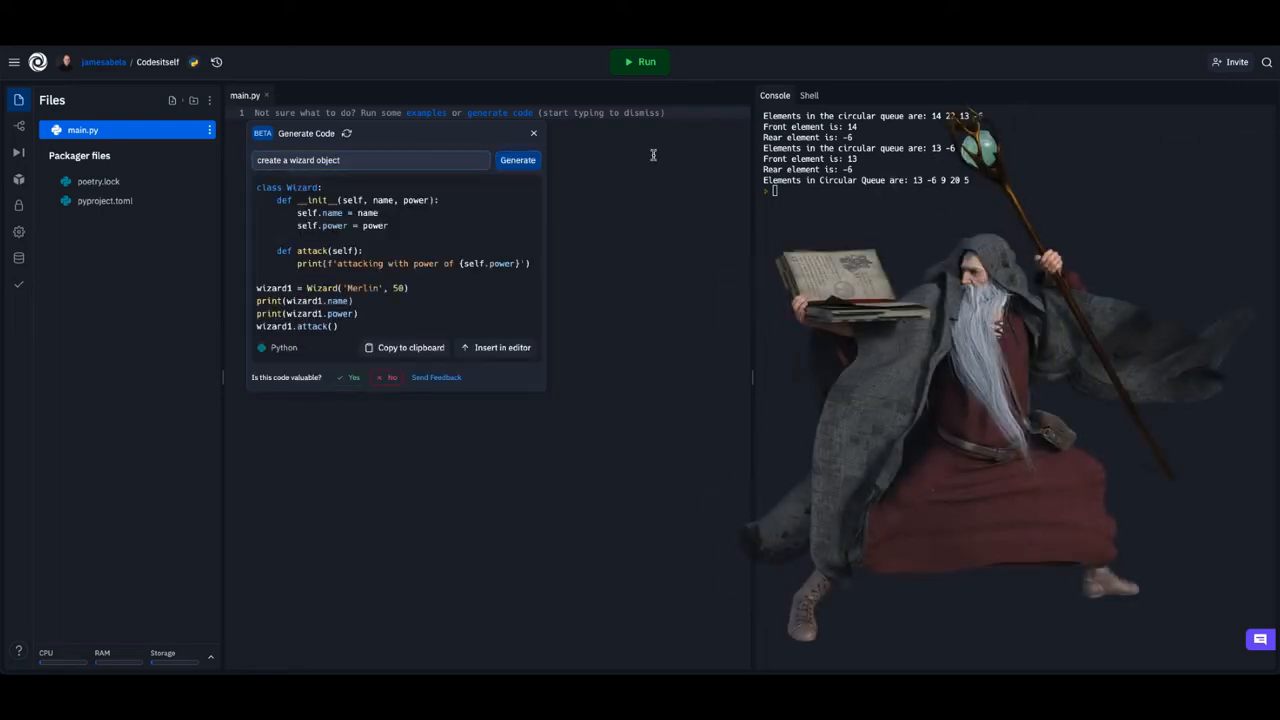
mouse_move(596, 214)
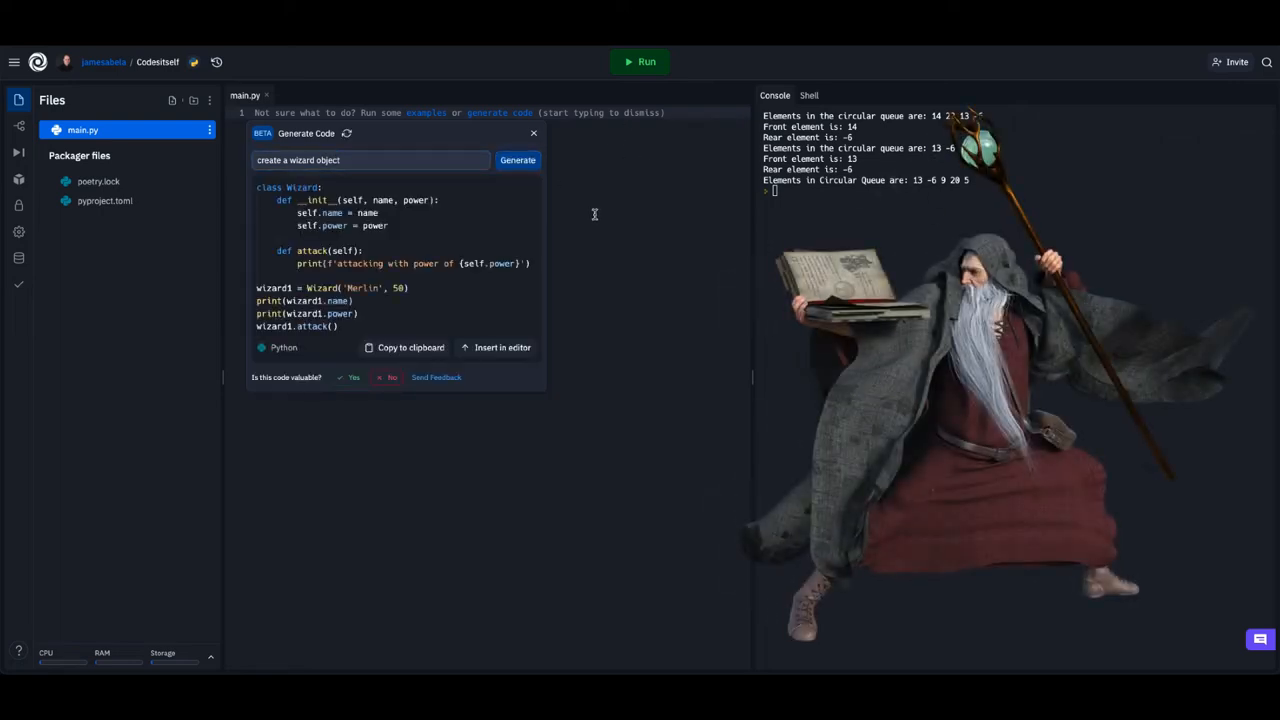
click(496, 348)
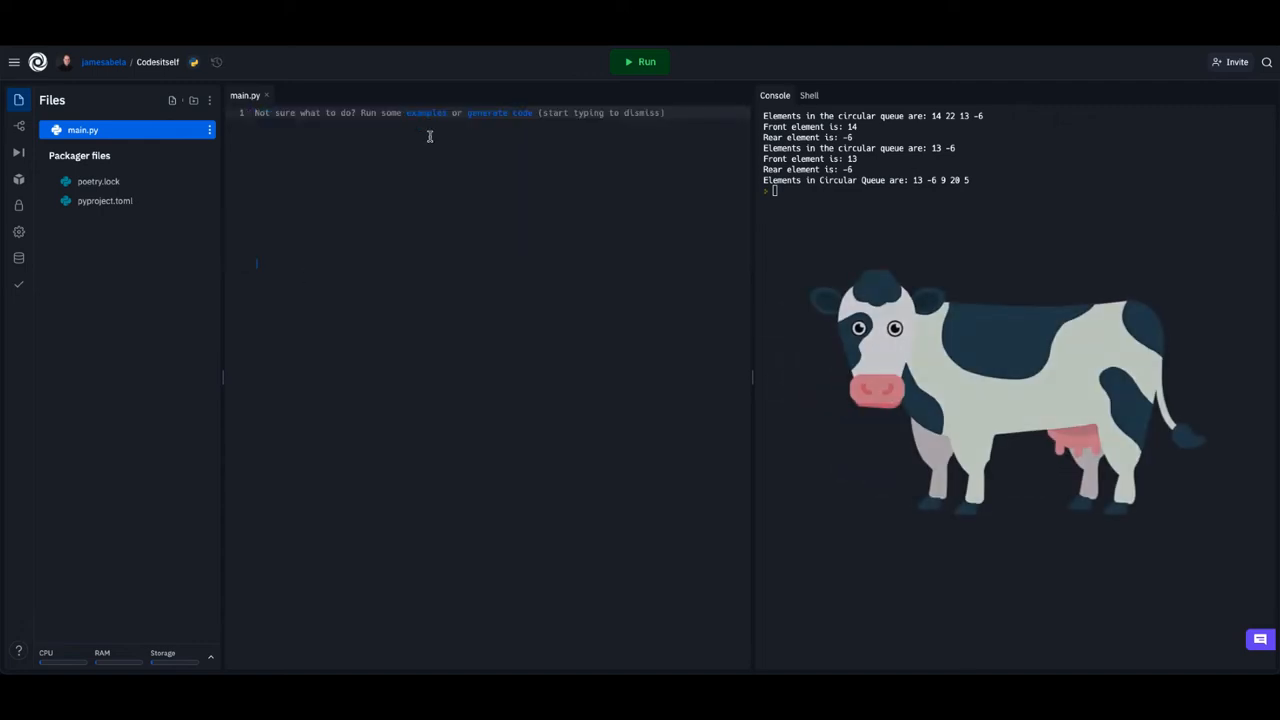
Step: Generate a cow milking program from 'Create a milk cow program', insert it into main.py and start it
click(500, 112)
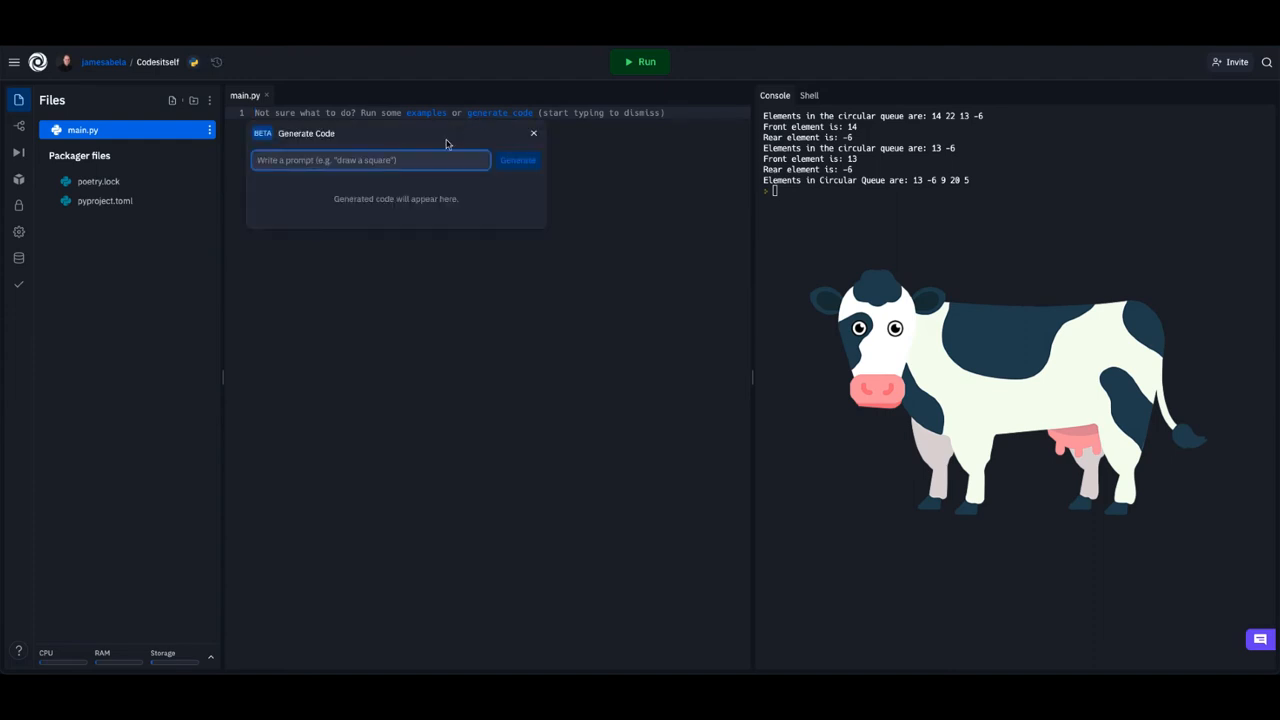
text(Createa.)
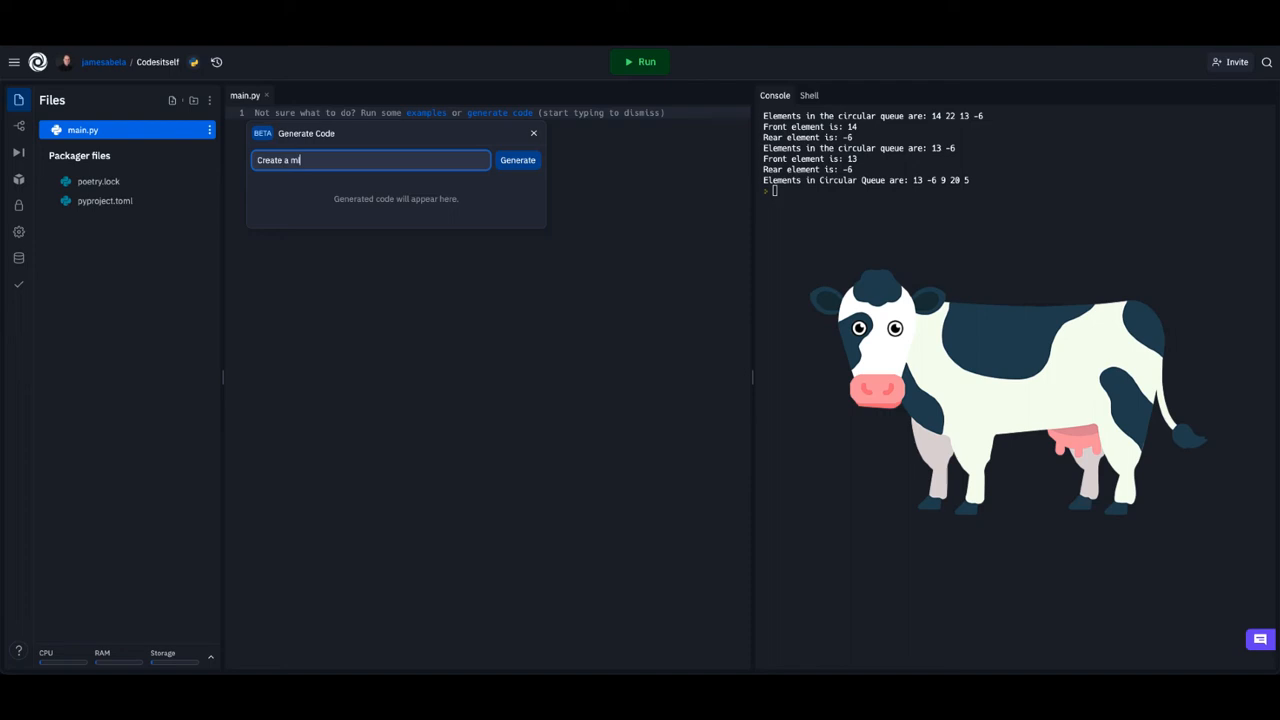
text(lk)
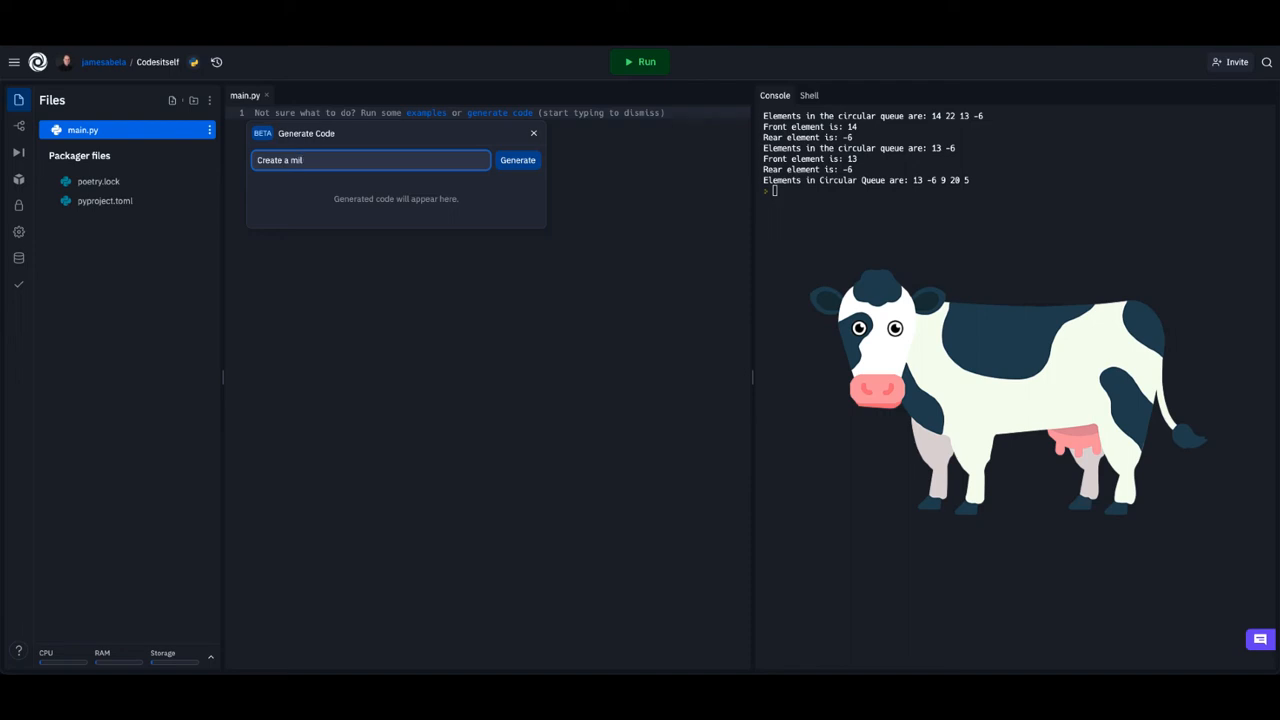
text(cow)
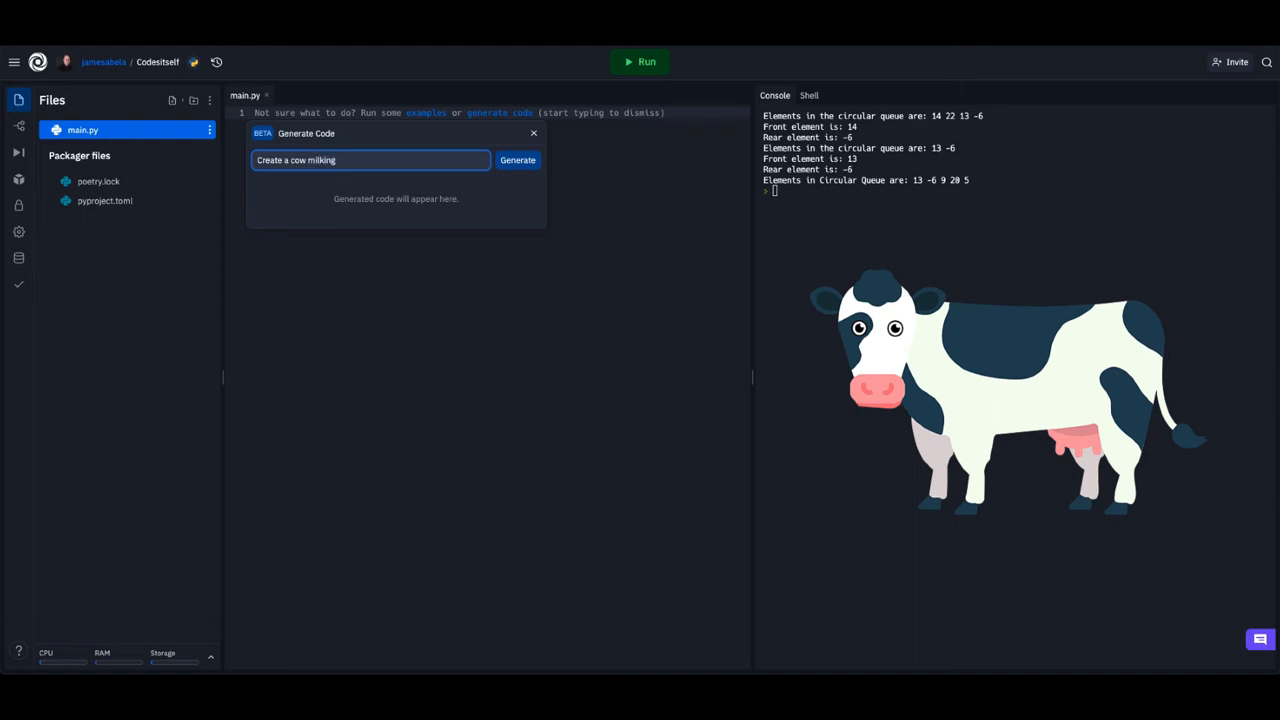
text(program)
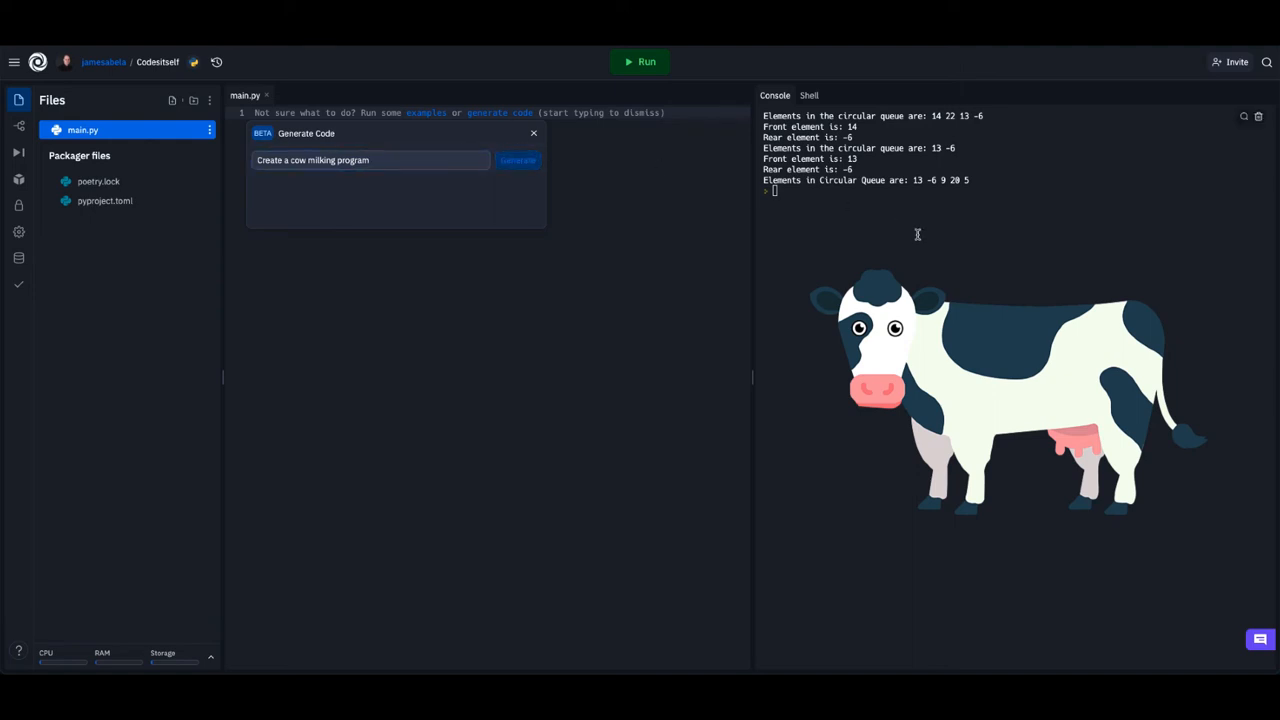
click(516, 160)
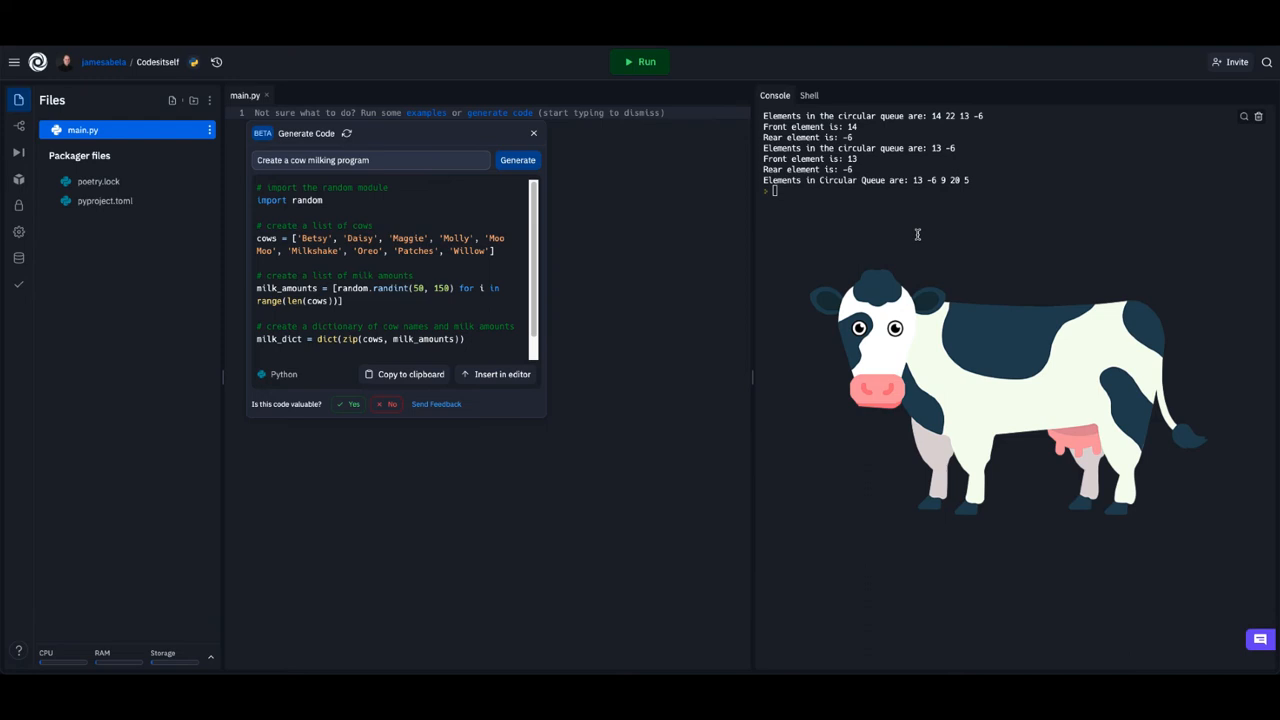
click(496, 374)
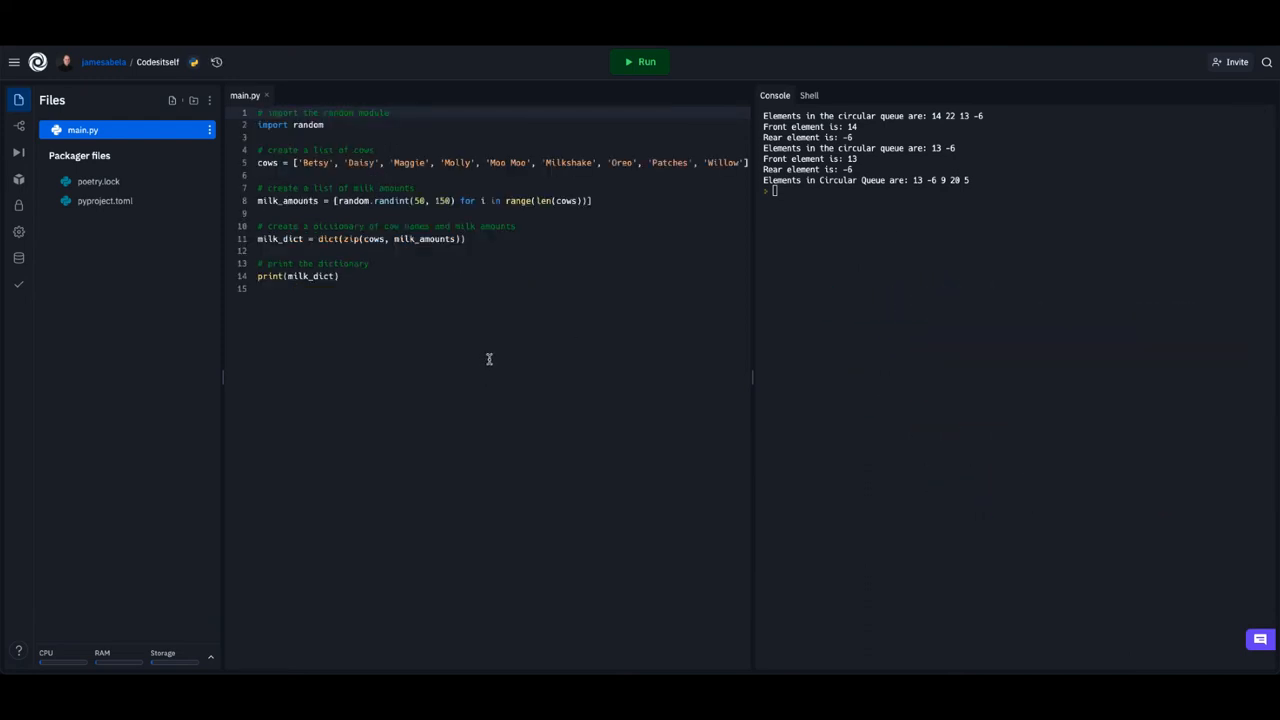
mouse_move(548, 338)
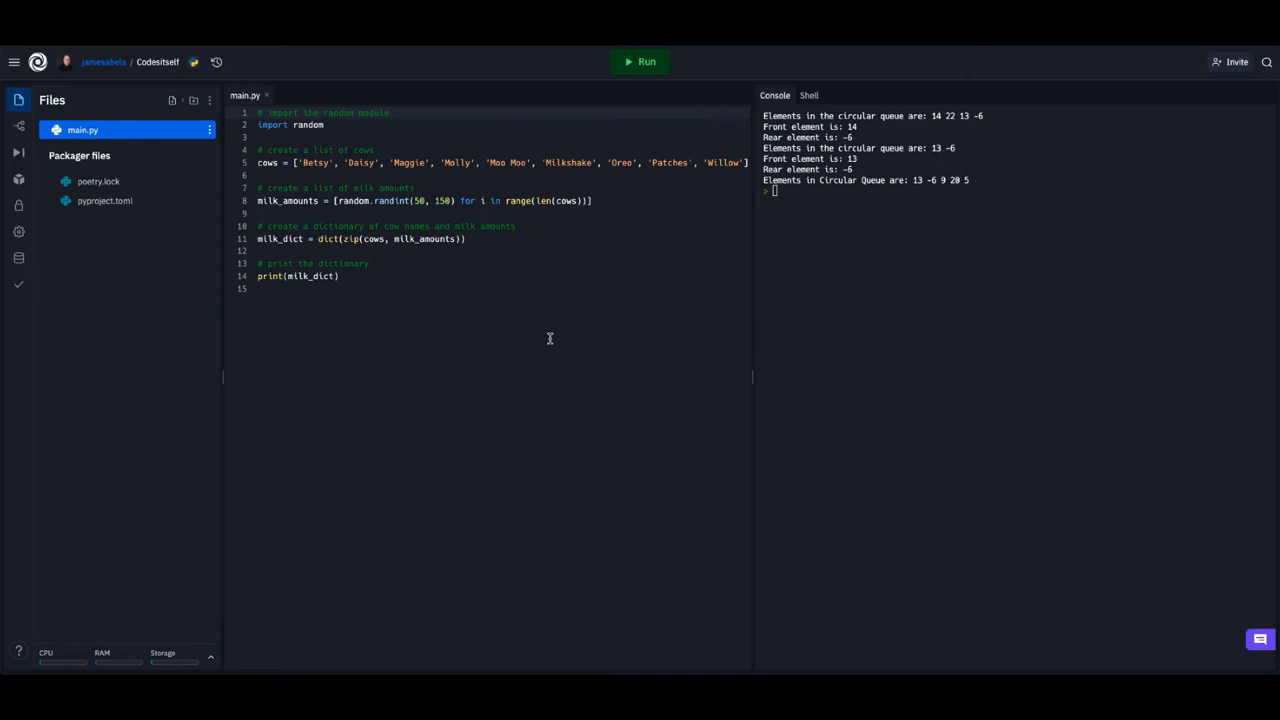
click(640, 60)
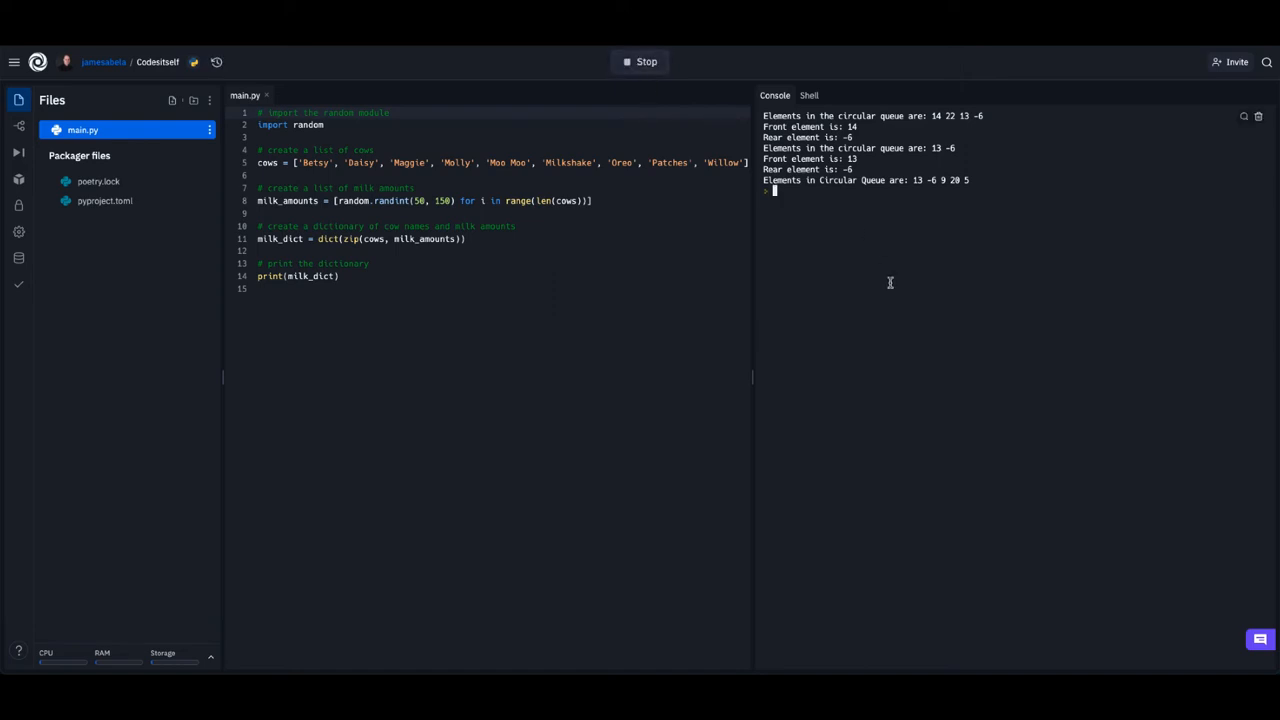
Step: Re-run the cow milking program so the console prints a fresh dictionary of milk amounts per cow
click(640, 60)
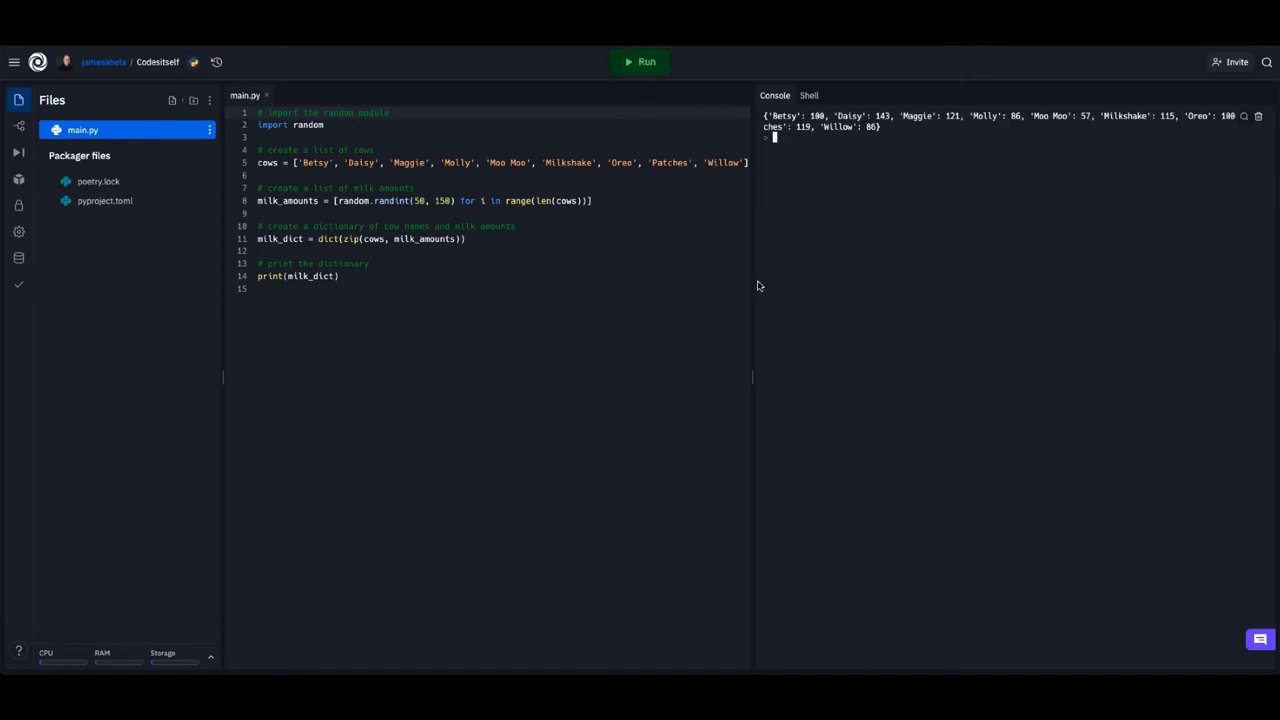
mouse_move(786, 328)
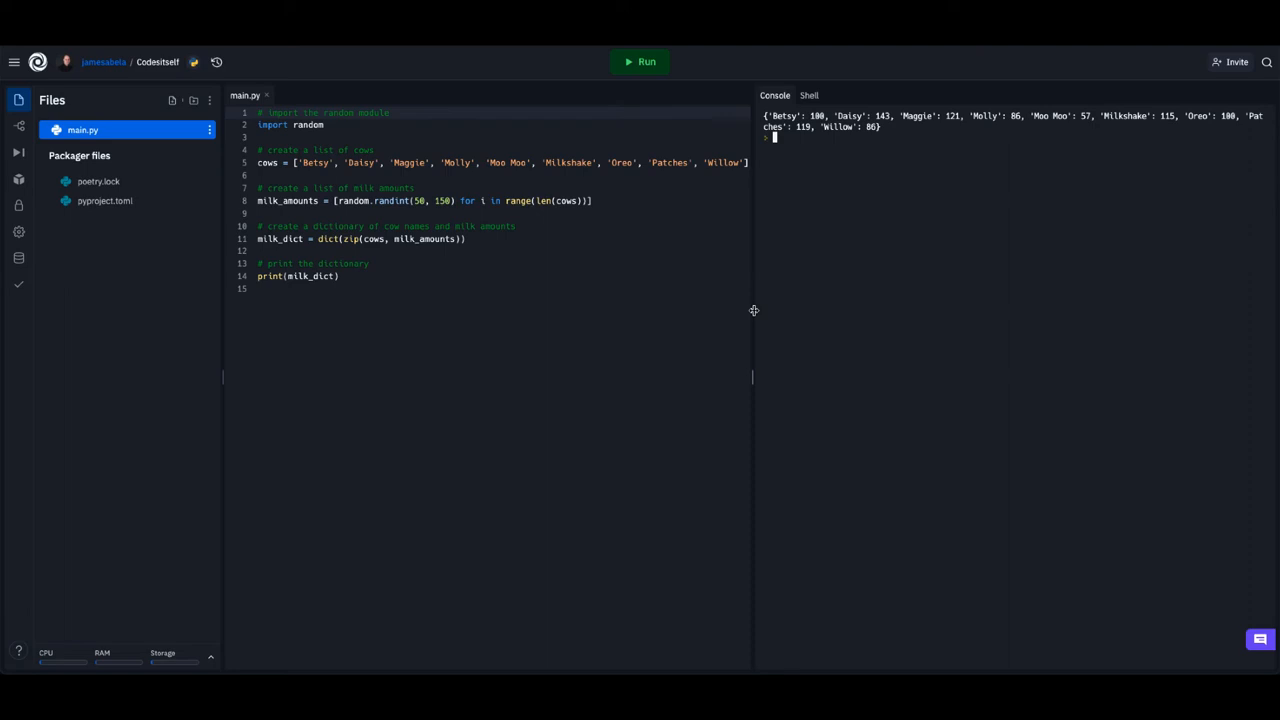
click(640, 60)
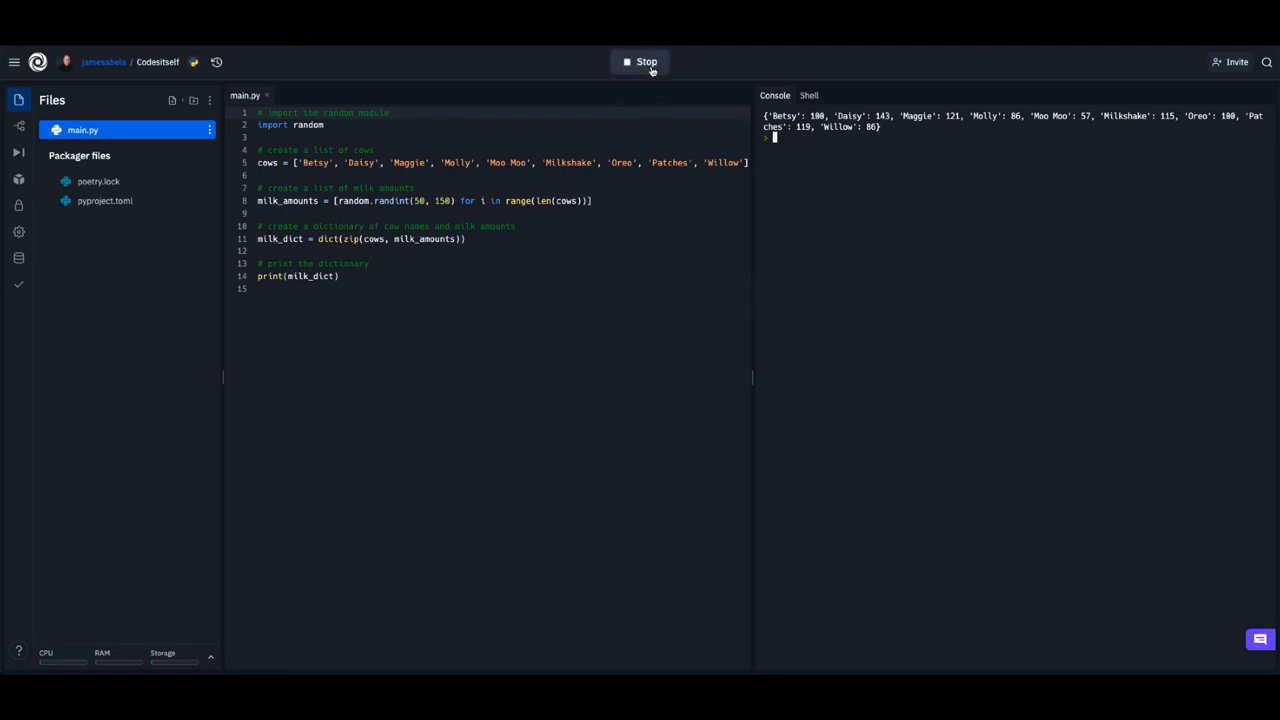
click(640, 60)
text(Create a)
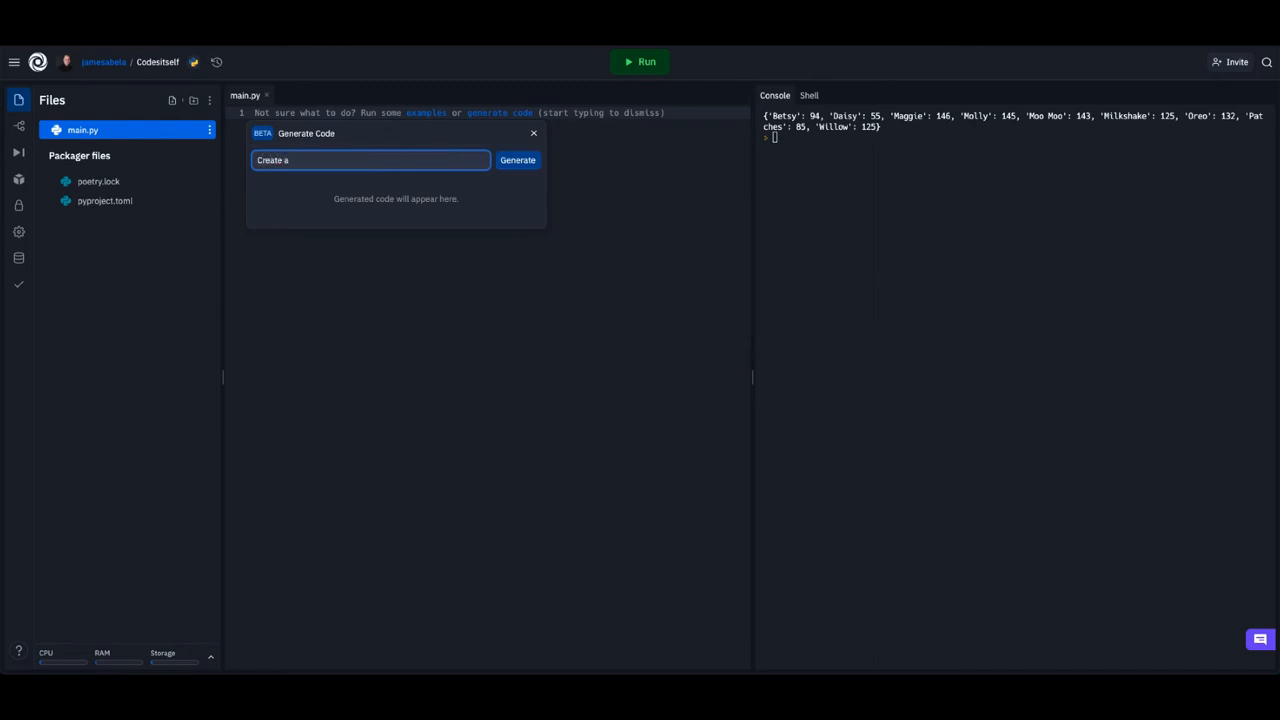
Step: Generate code for a 'hypnotic image' request, which errors out
text(hyr)
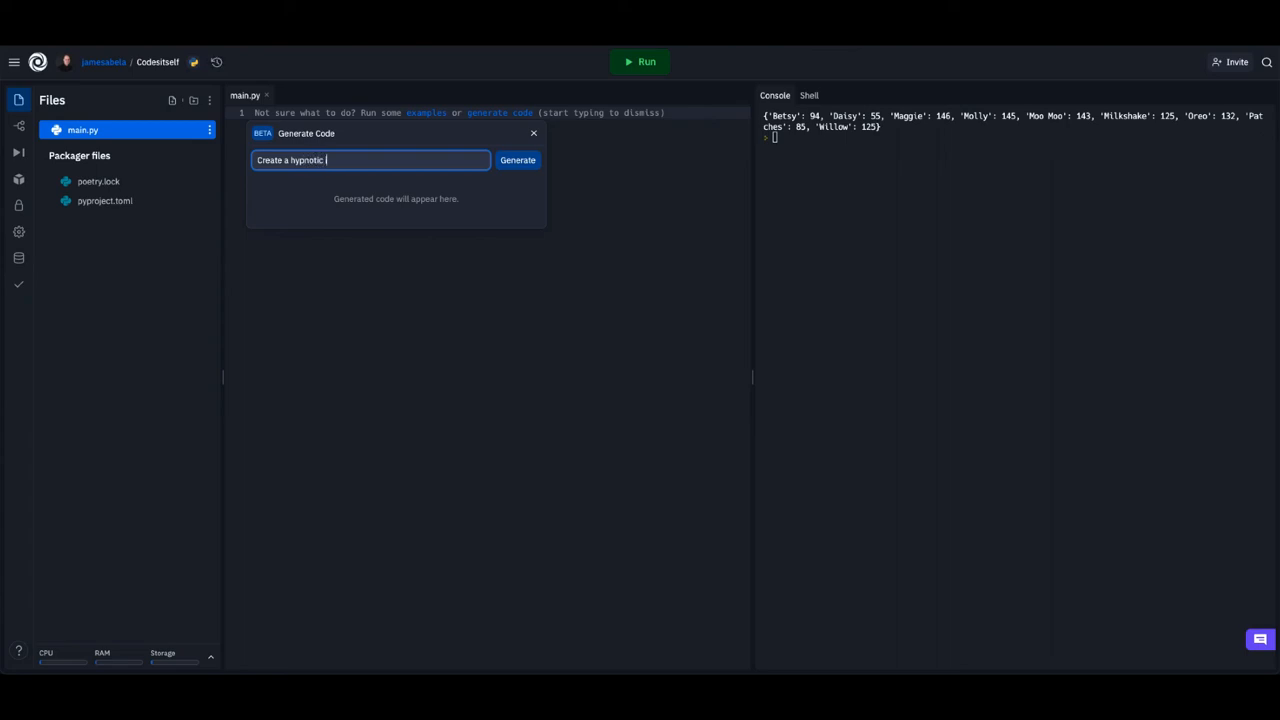
text(image)
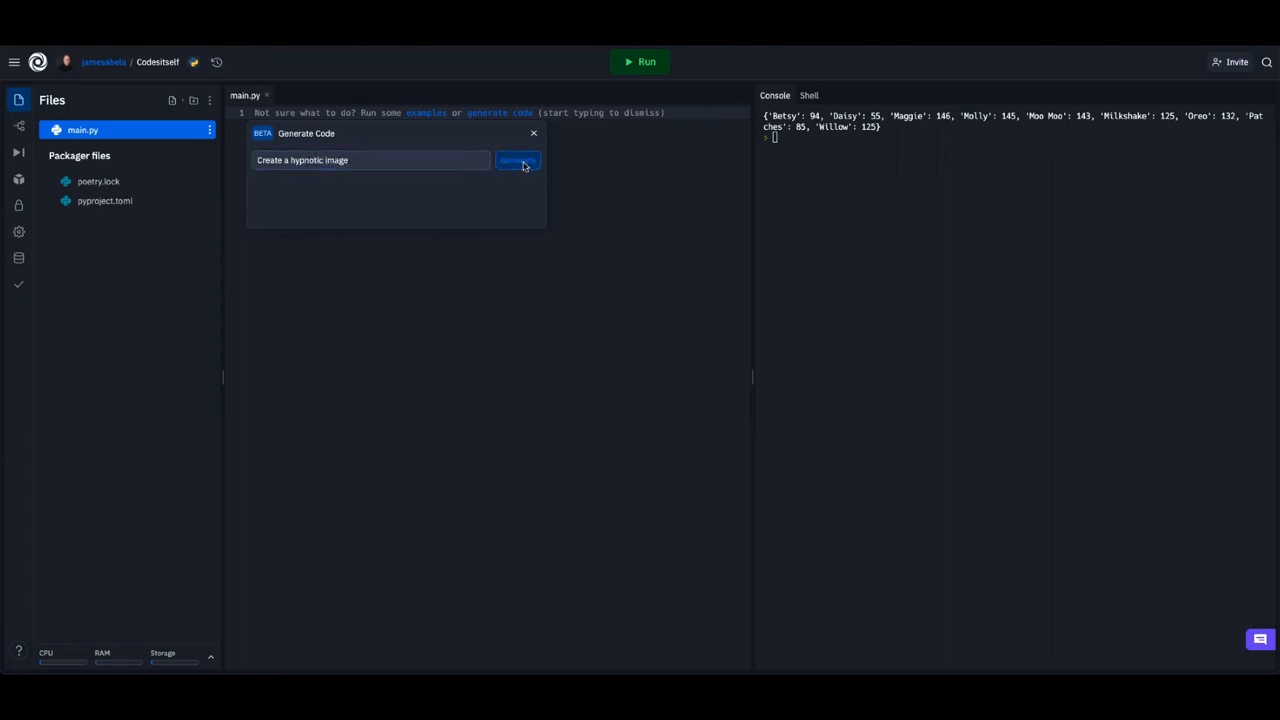
click(516, 160)
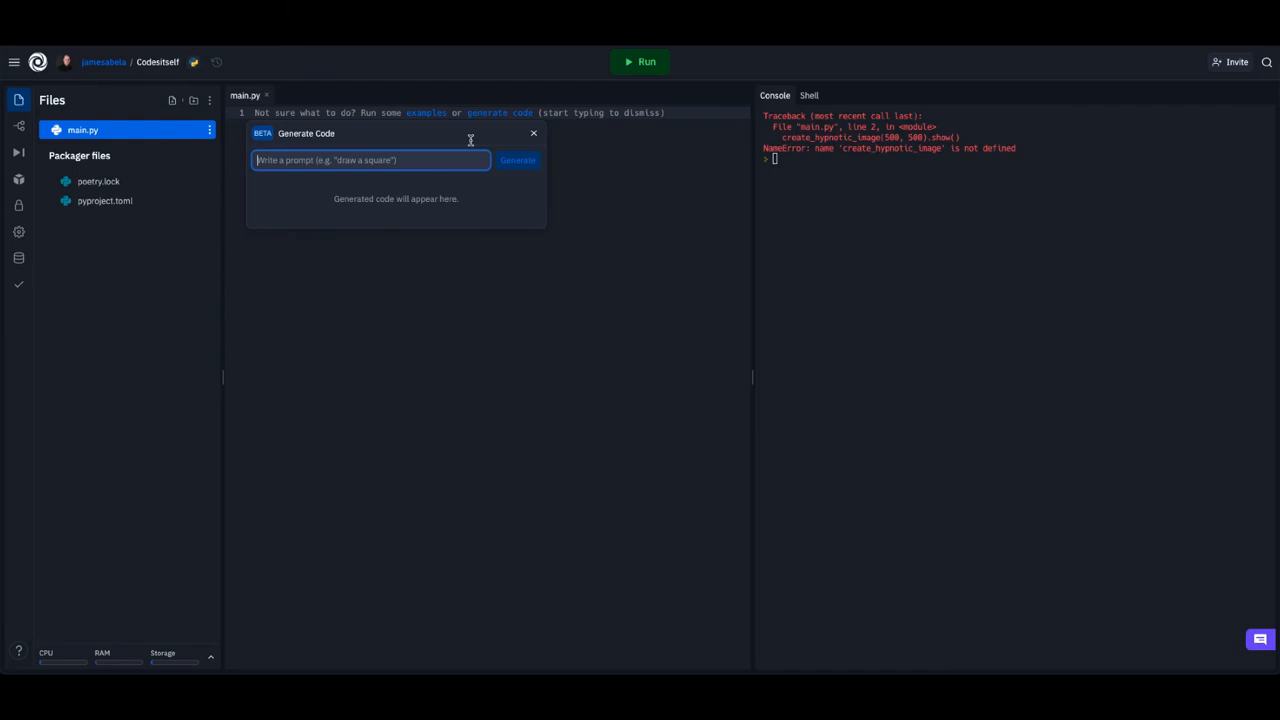
Step: Generate 'Create a pretty pattern' turtle code and run it to draw a square spiral
text(Create a)
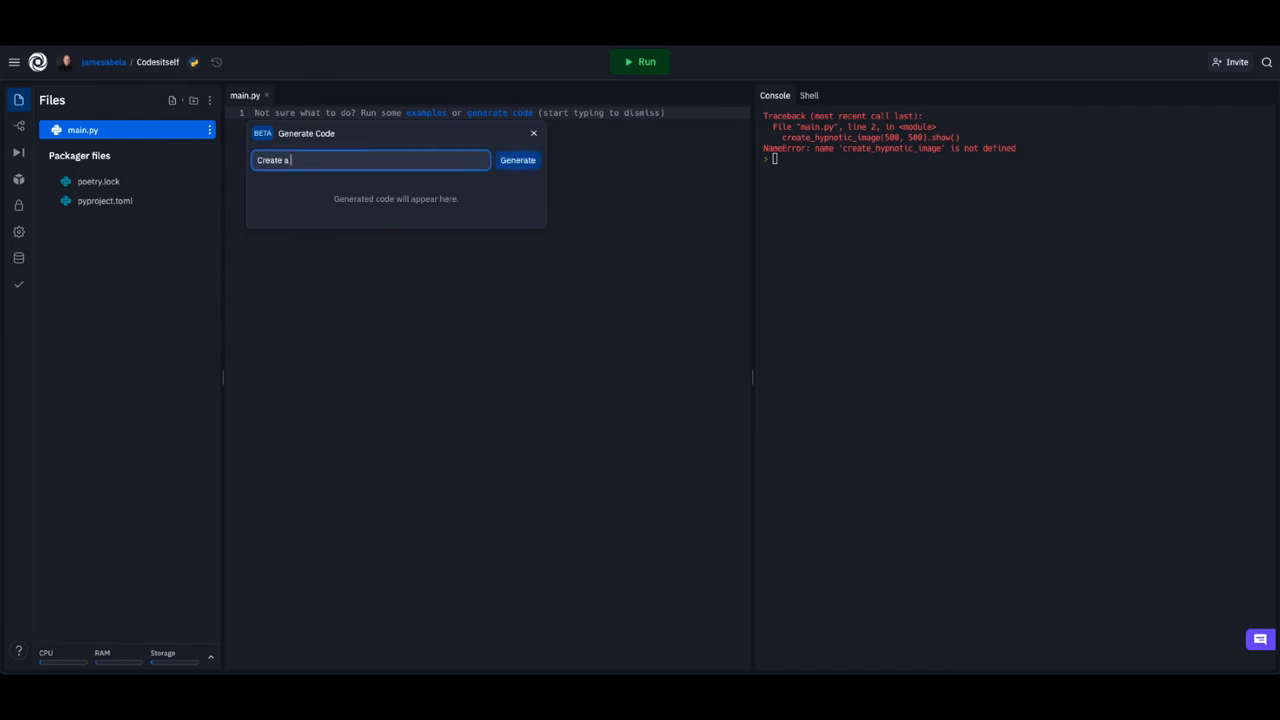
text(pretty pattern)
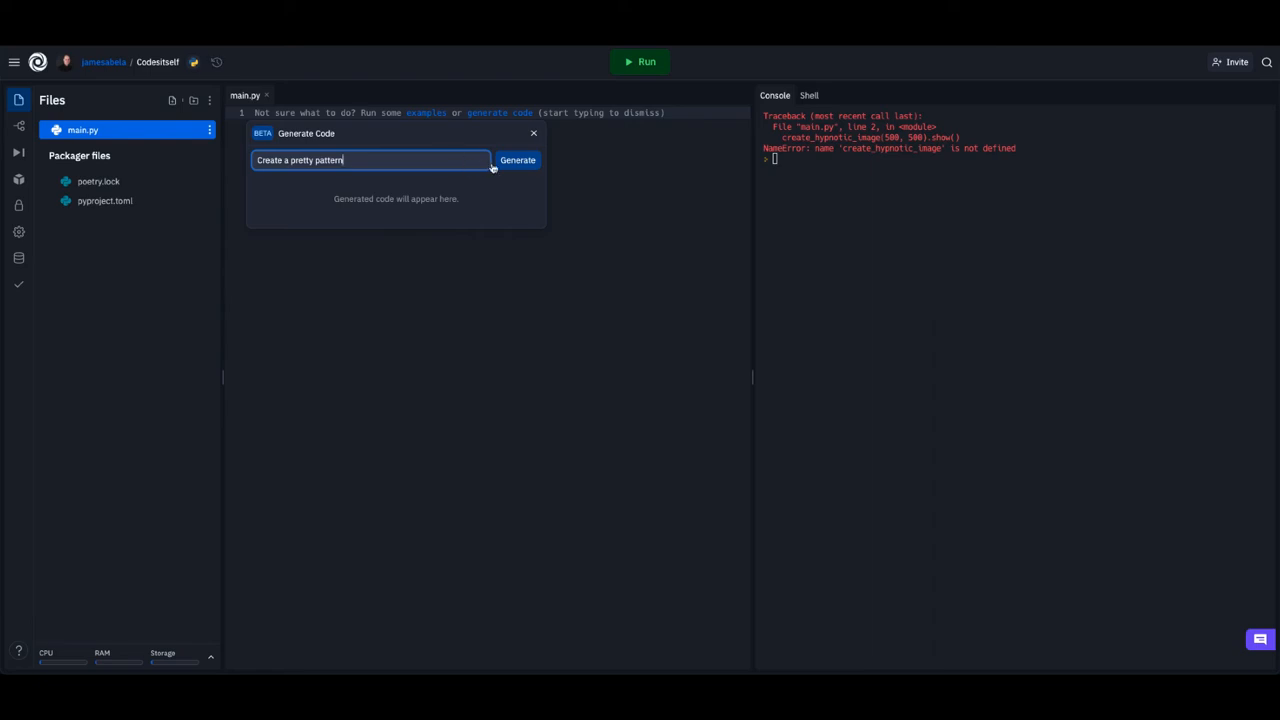
click(516, 160)
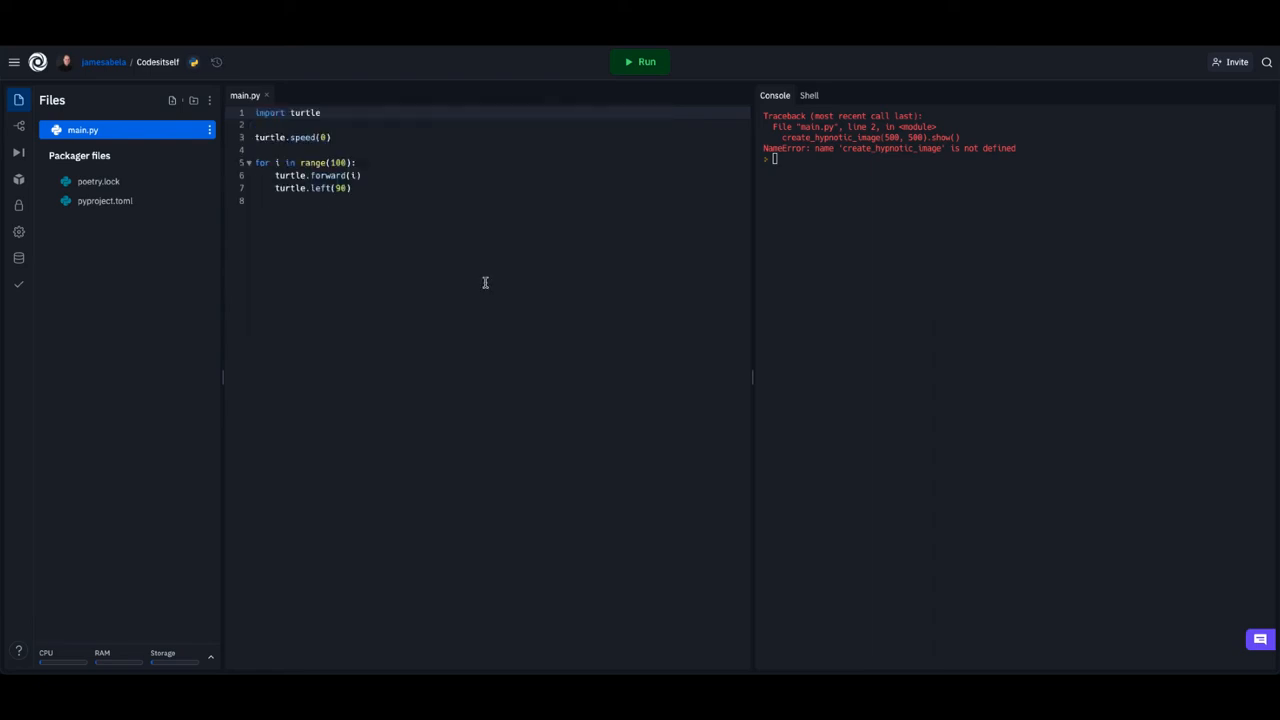
click(640, 60)
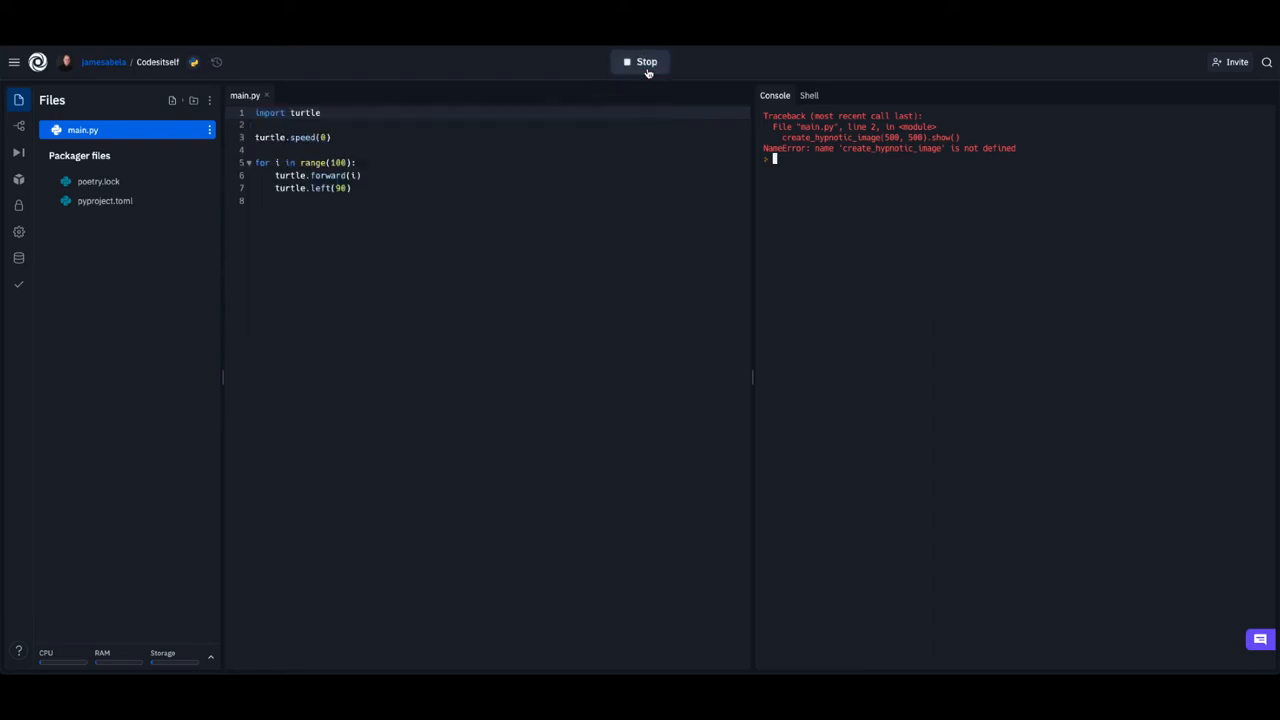
click(640, 60)
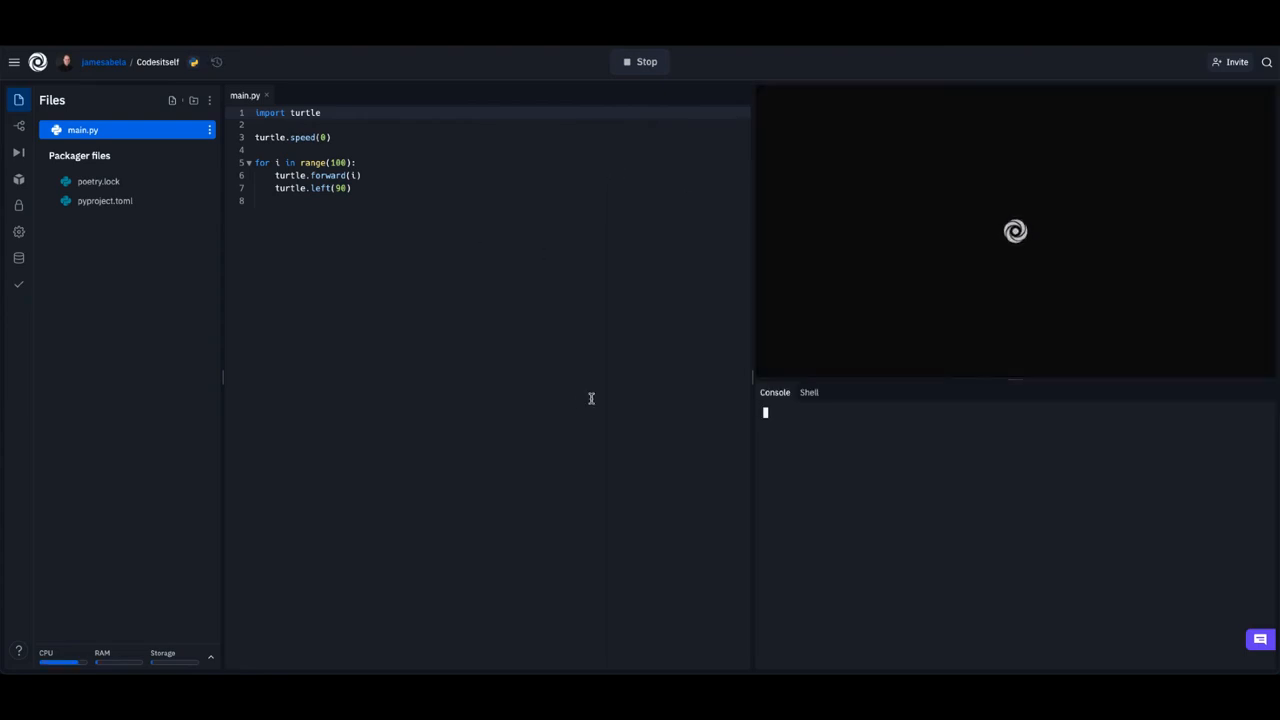
click(640, 60)
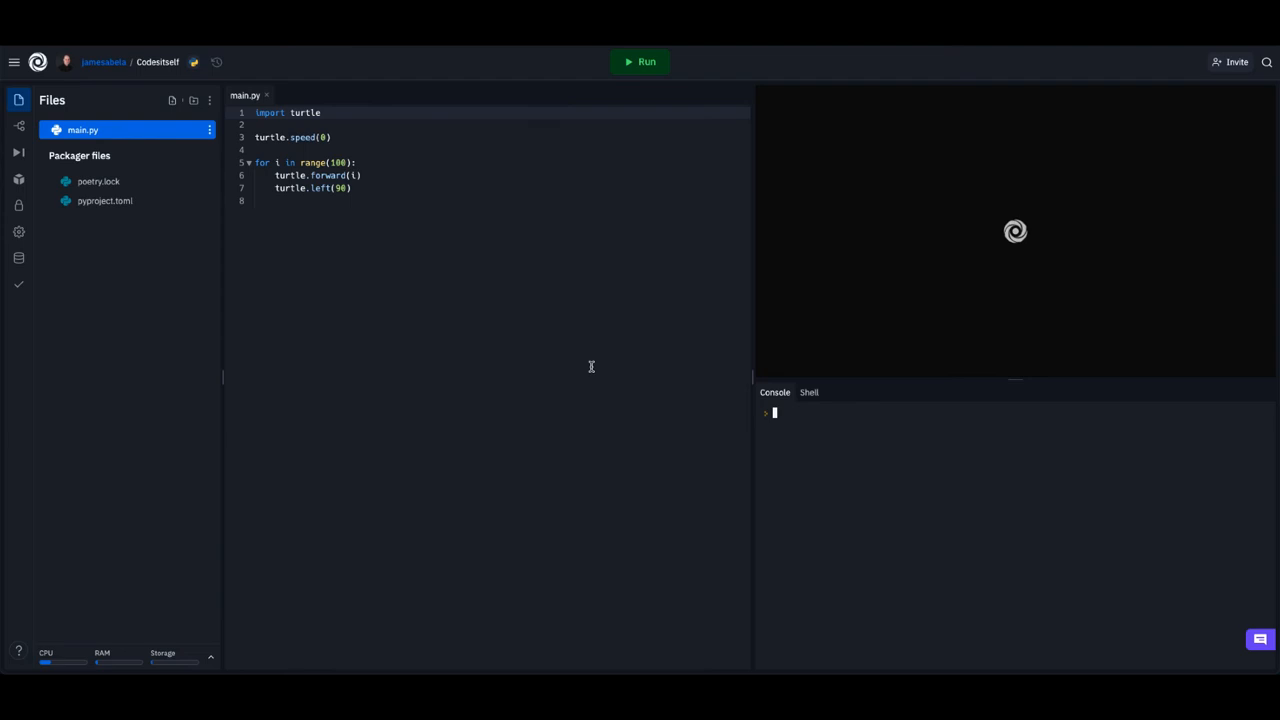
click(640, 60)
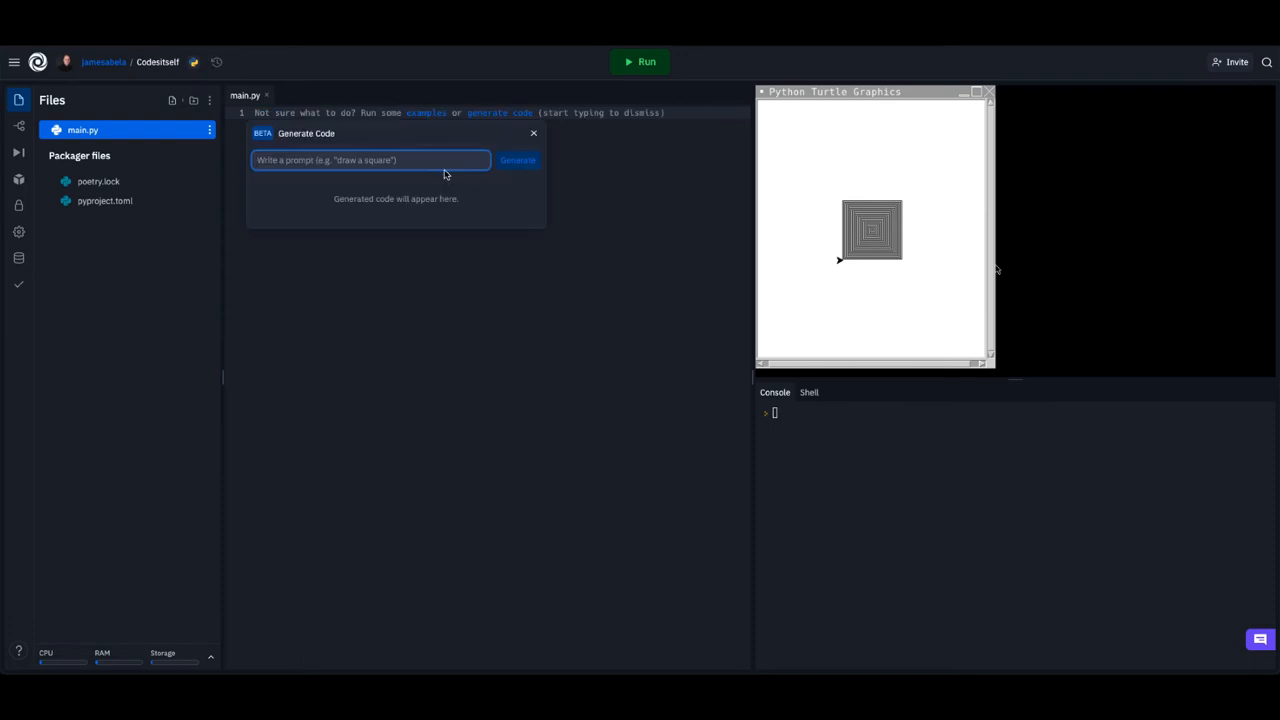
Step: Generate 'Create a colourful picture' turtle code, insert it into main.py and run it to draw rainbow circles
text(Create)
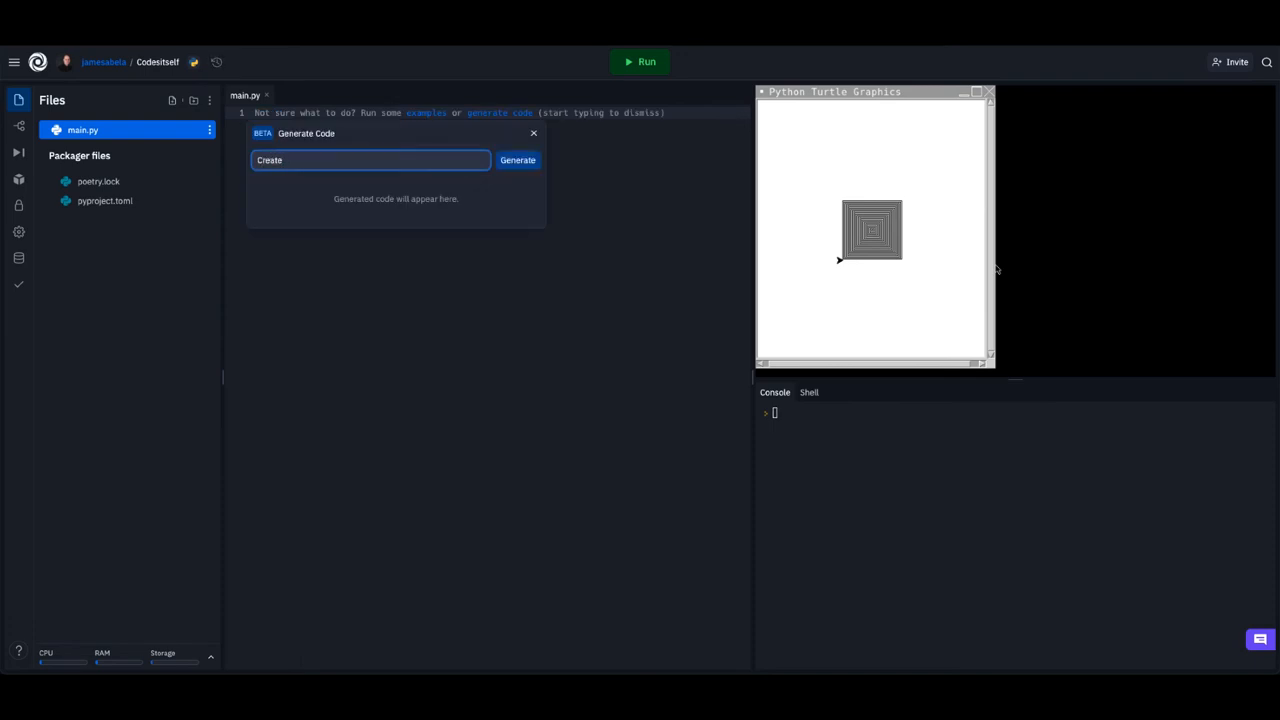
text(a colour)
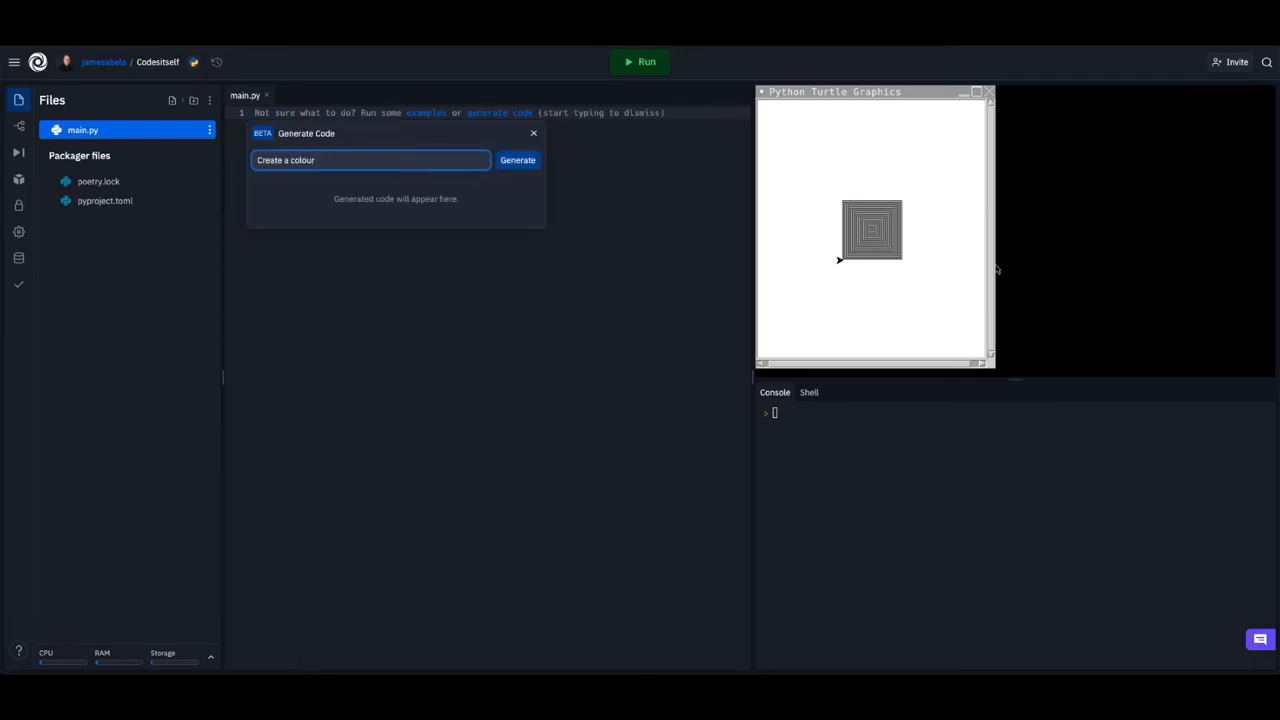
text(ful)
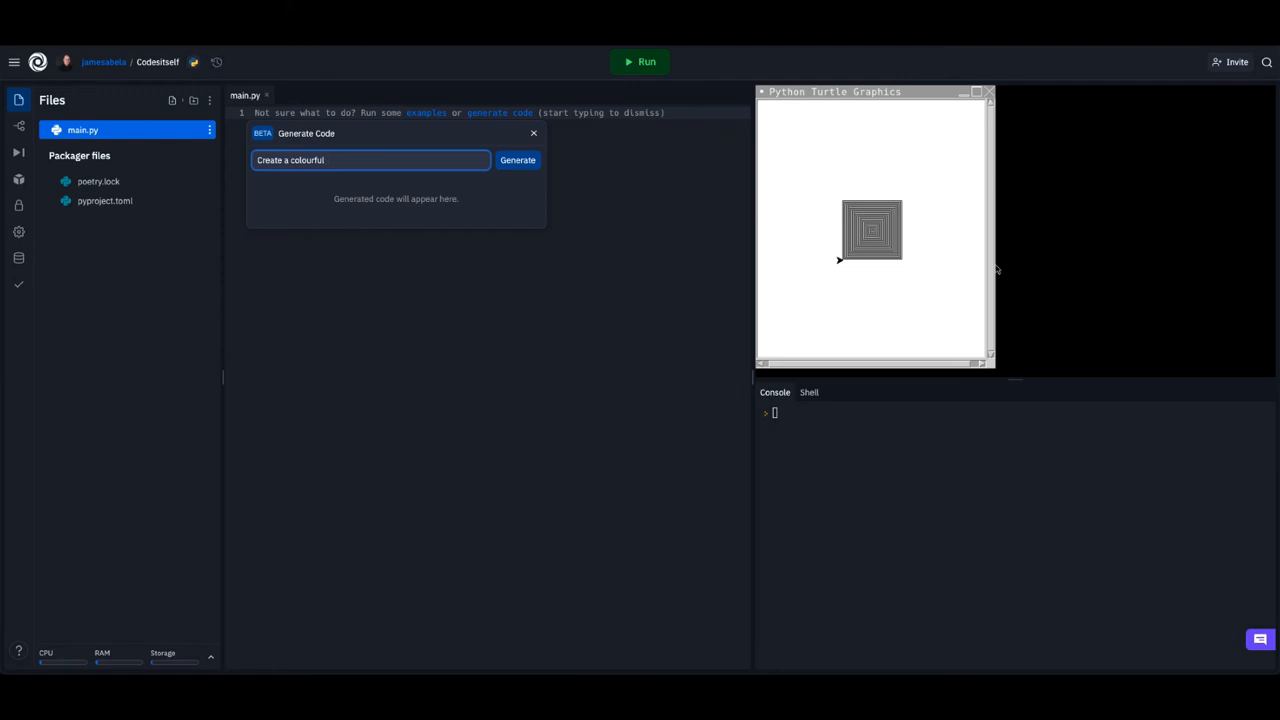
text(picture)
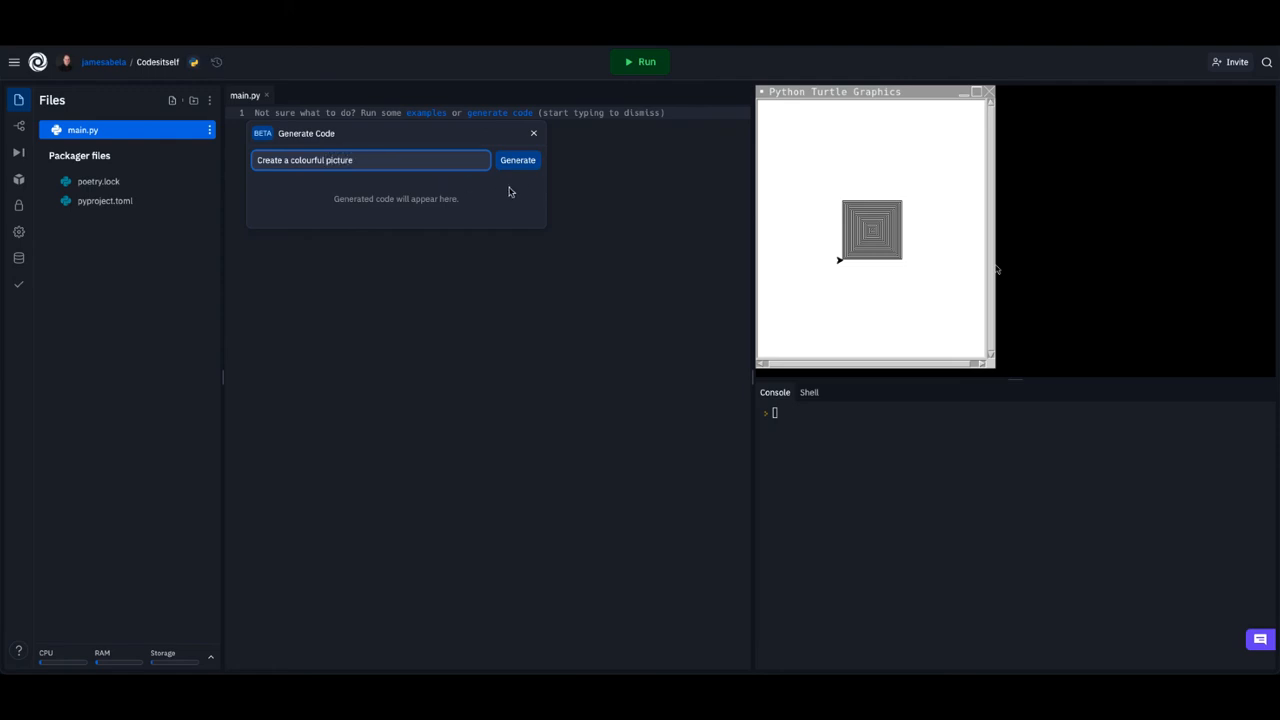
click(516, 160)
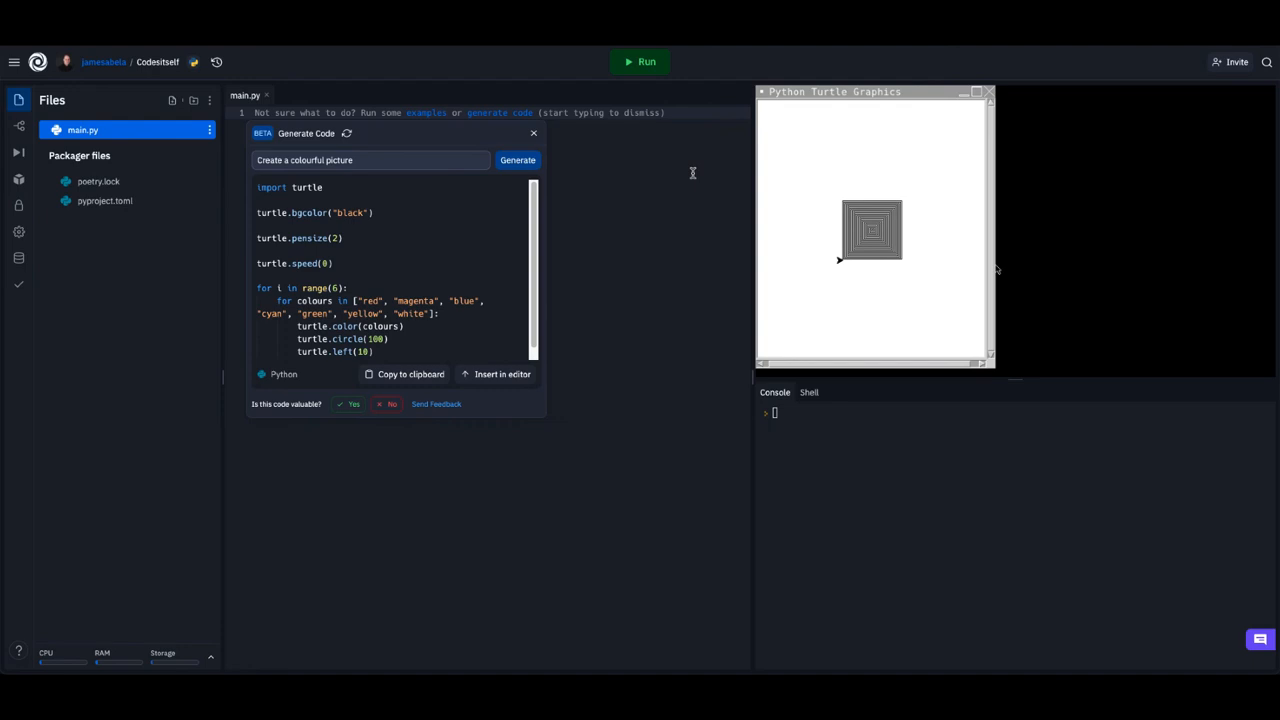
click(502, 374)
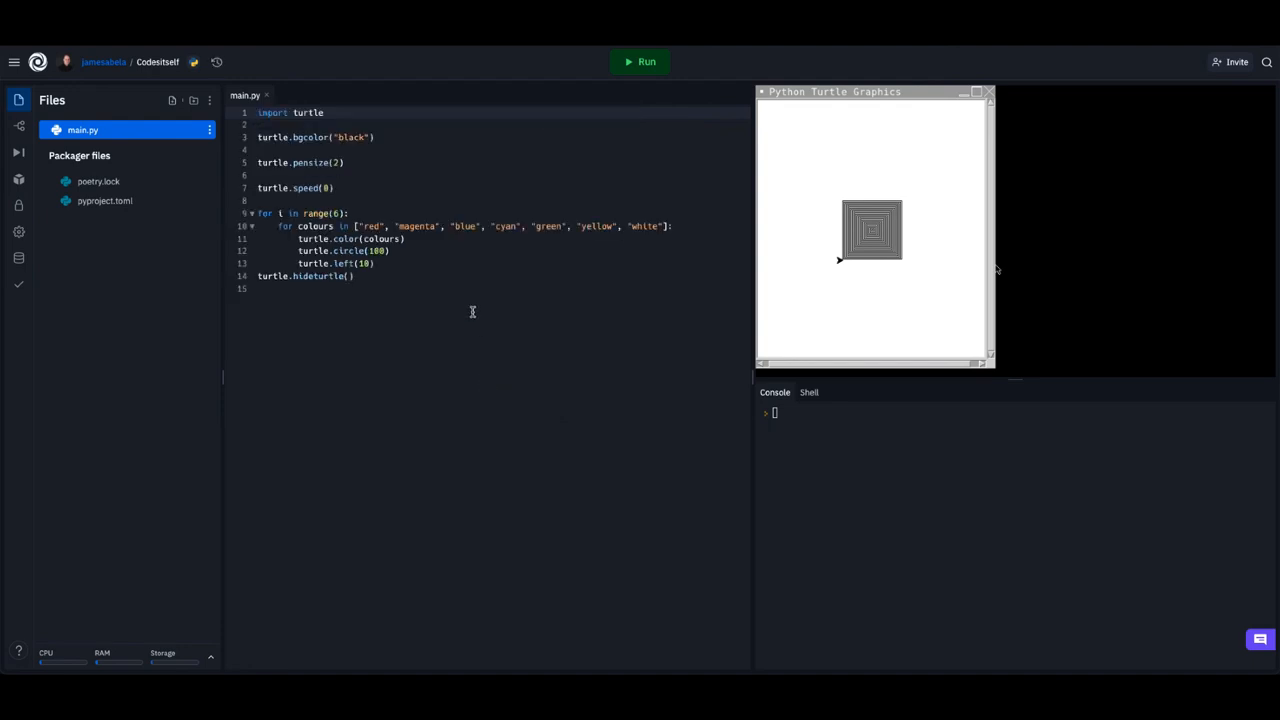
click(640, 60)
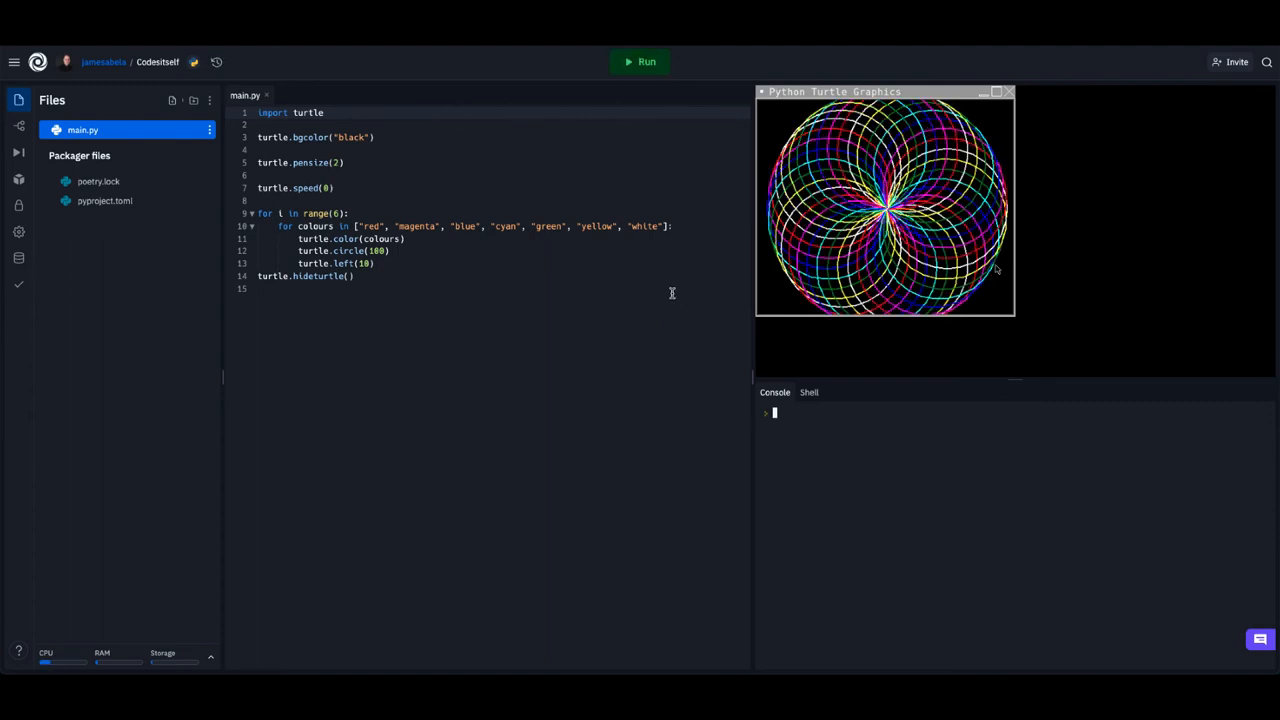
Step: Generate code for a 'draw a house' request, which returns an unusable result
text(d)
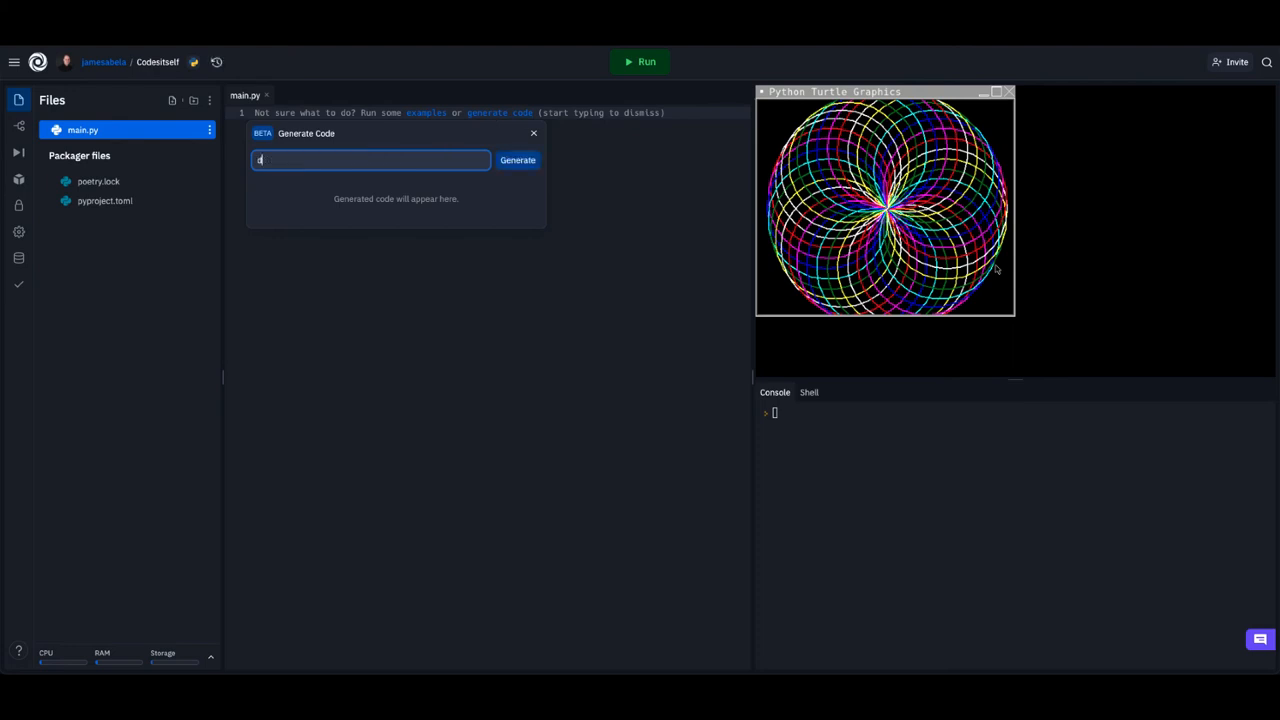
text(draw a house)
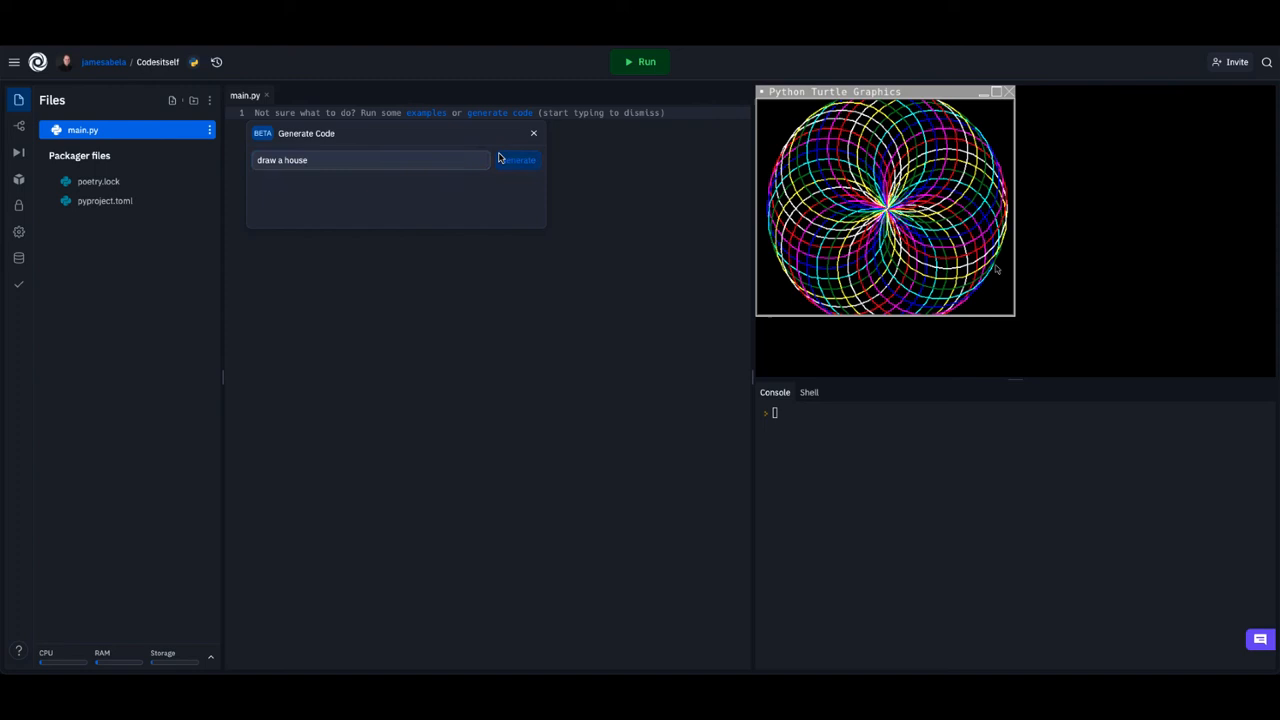
click(516, 160)
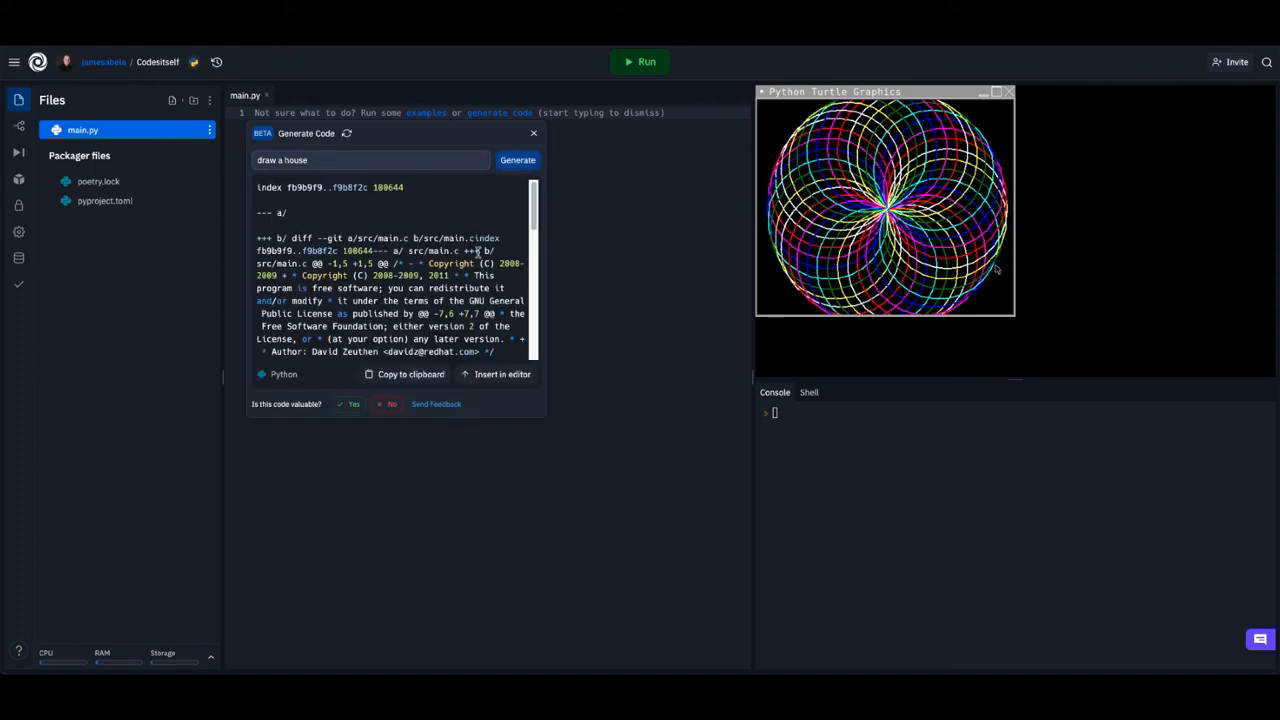
mouse_move(494, 374)
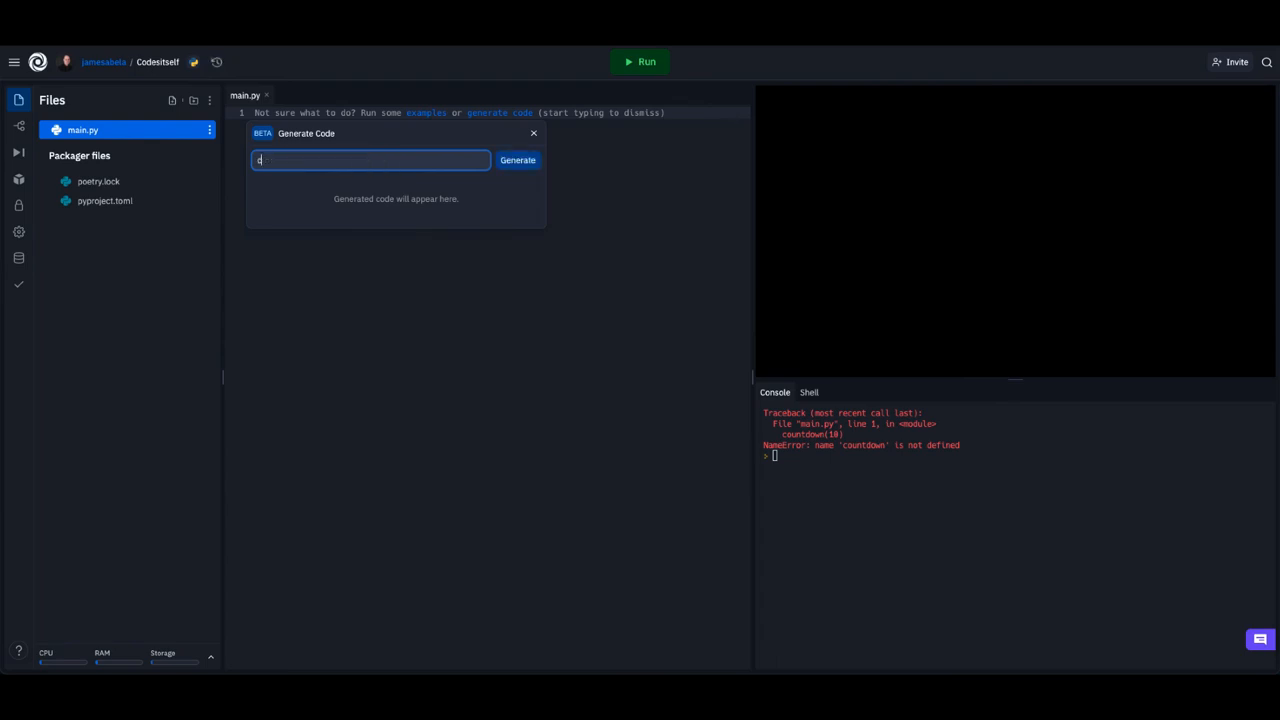
Step: Generate code for the prompt 'create code to autotweet' and insert the tweepy result into main.py
text(create code to a)
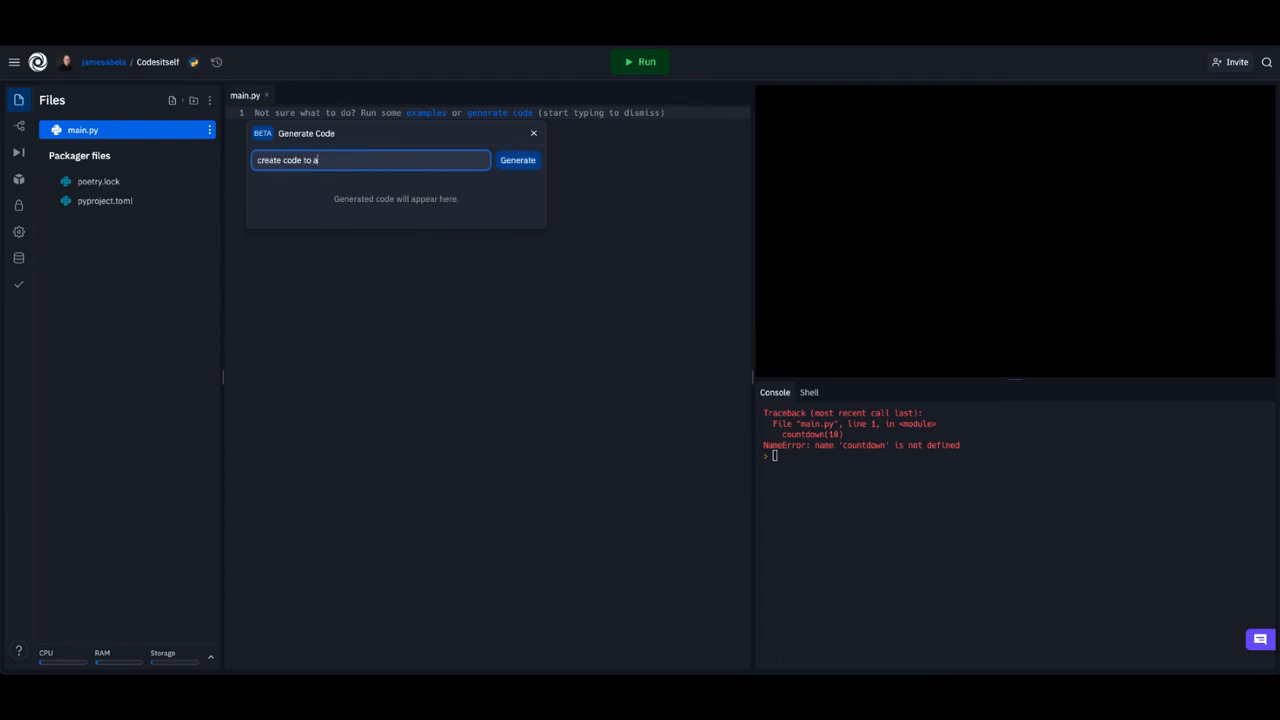
text(utotweet)
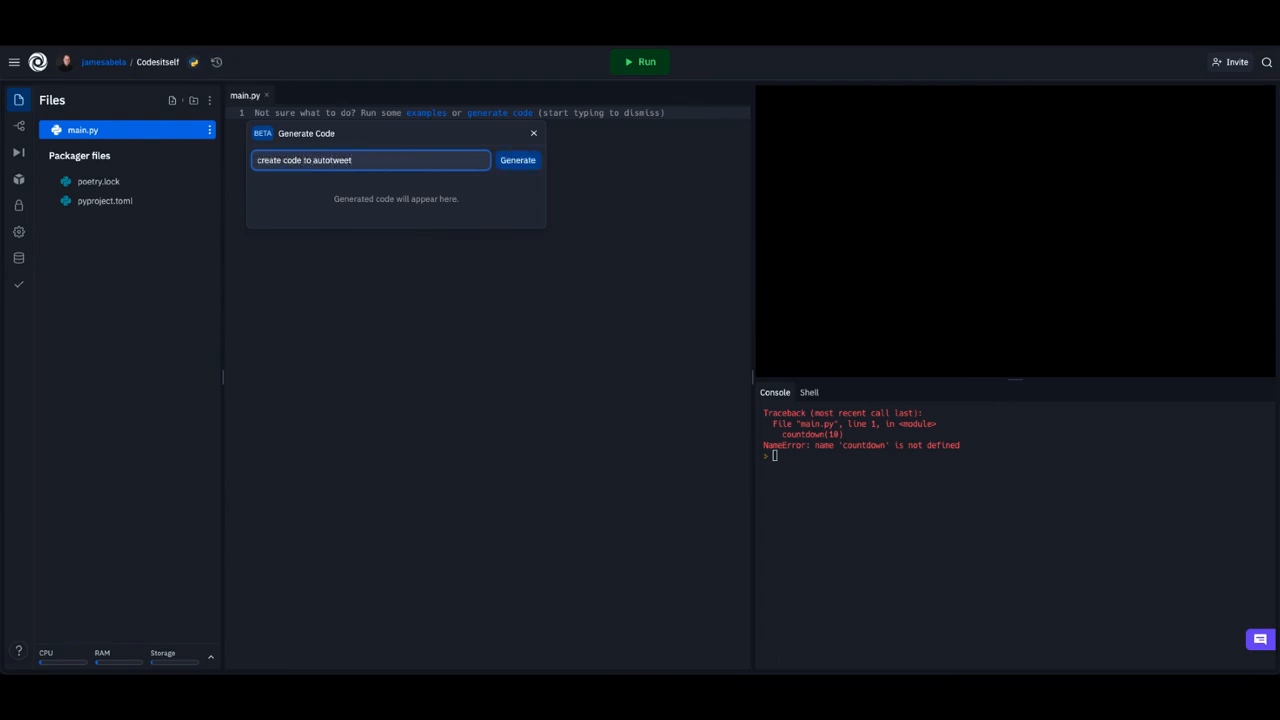
click(518, 160)
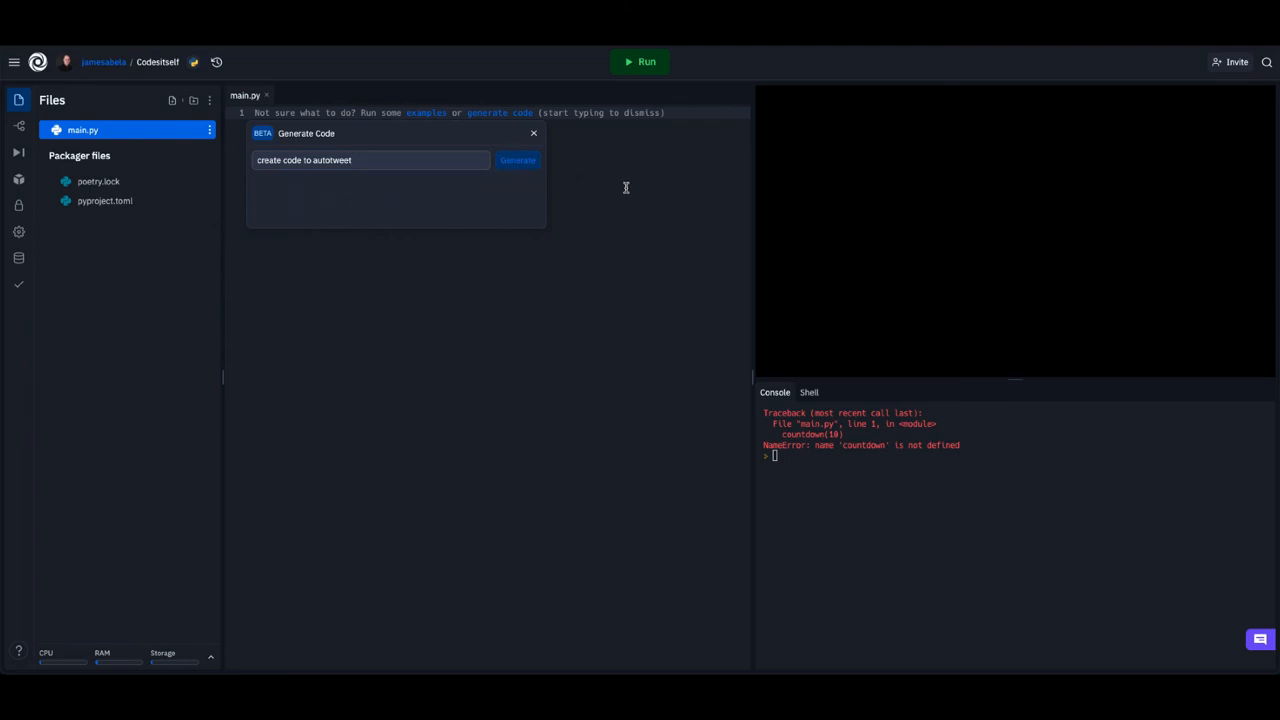
click(518, 160)
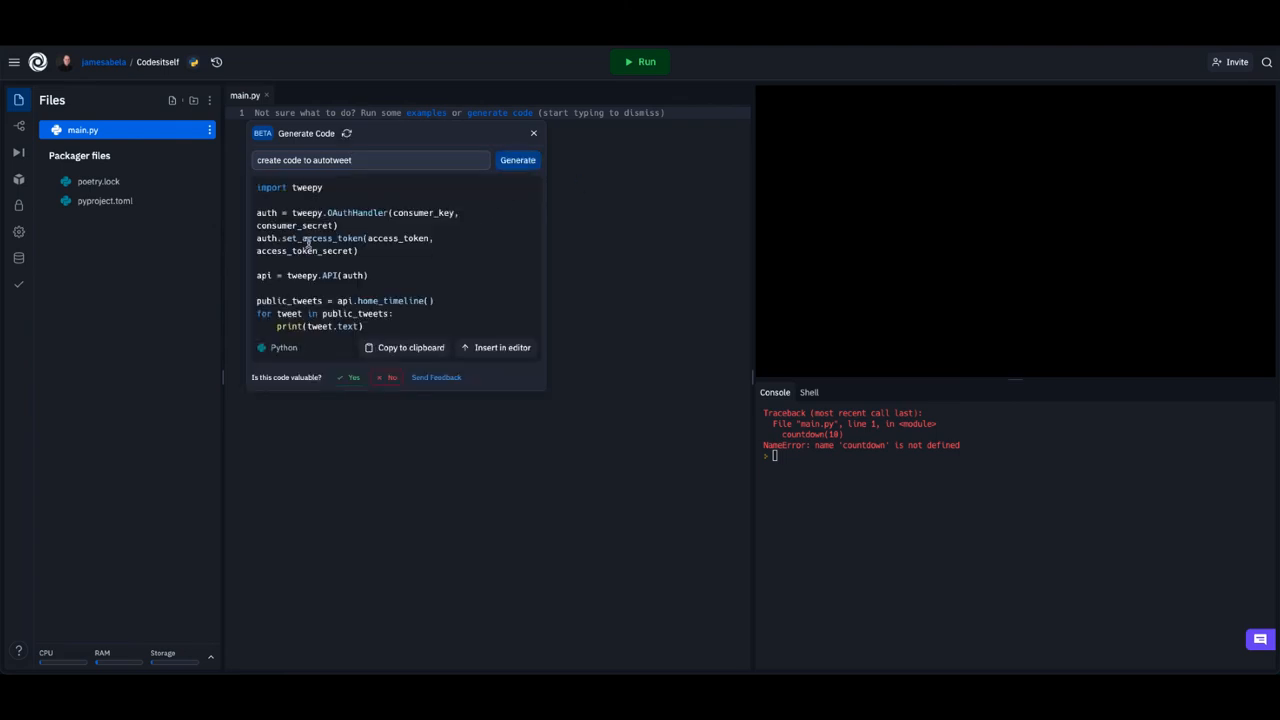
click(502, 348)
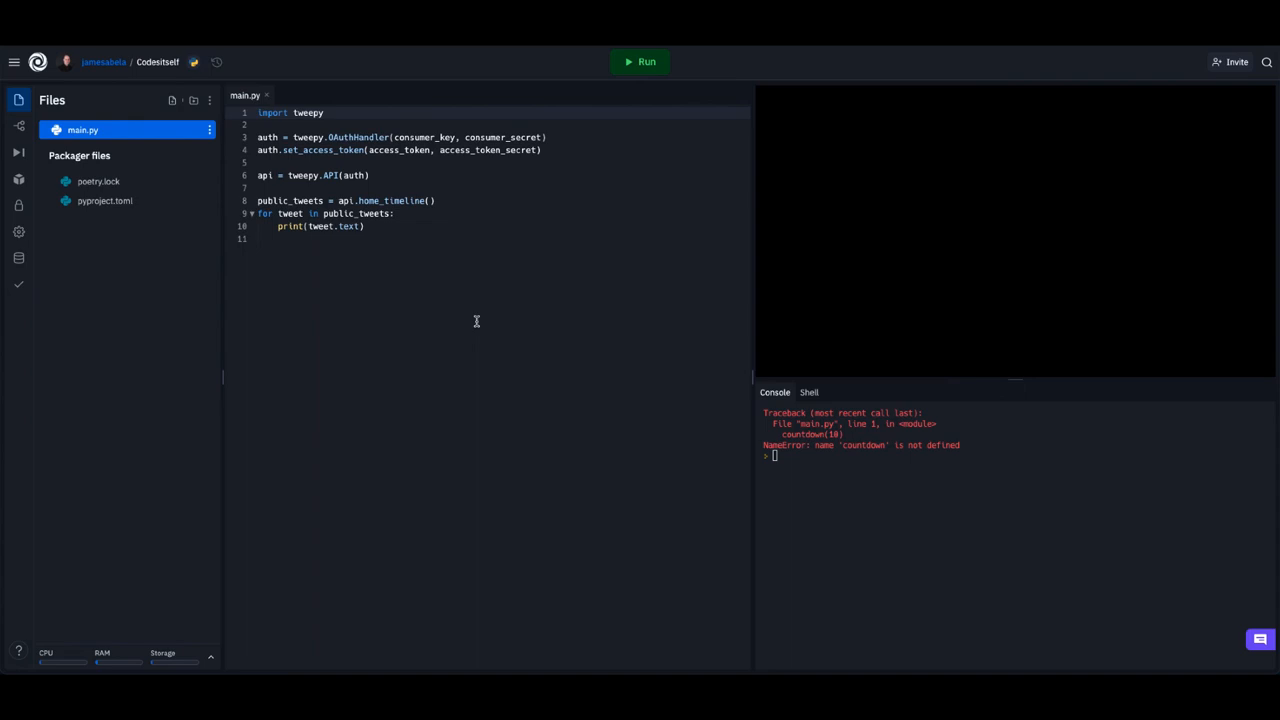
mouse_move(288, 152)
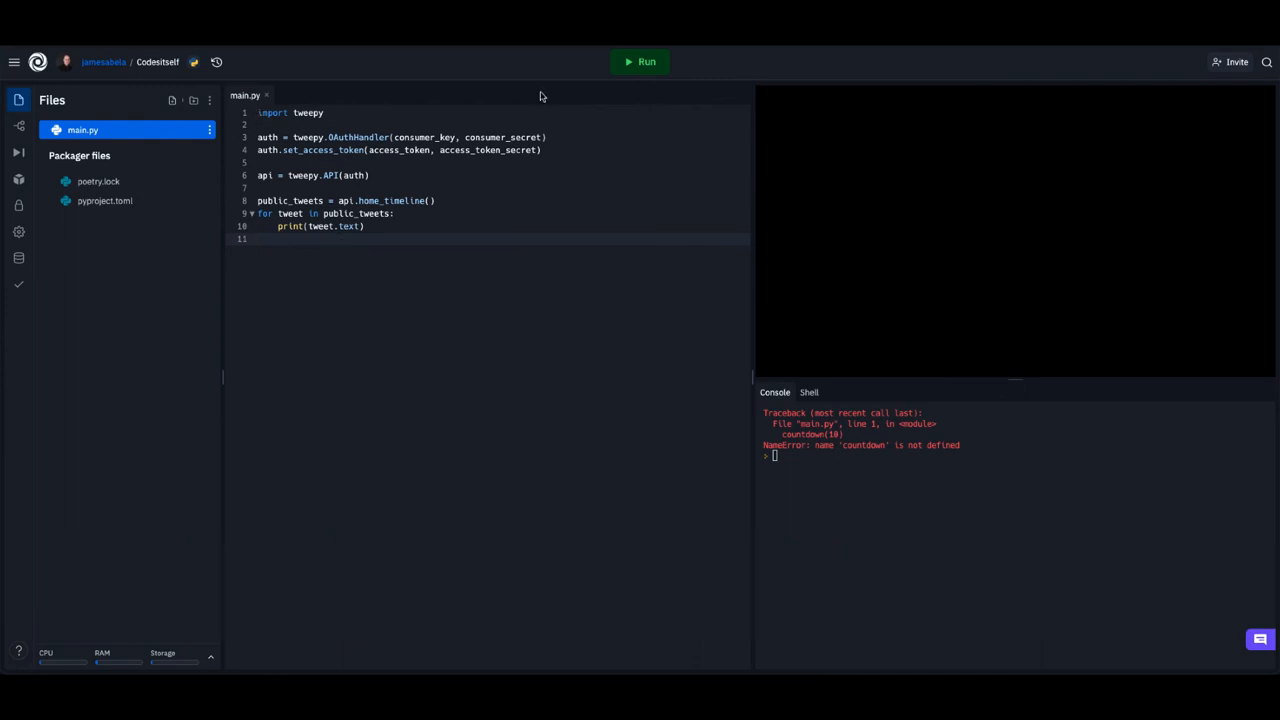
Step: Run the tweepy home-timeline script so Replit begins installing the tweepy package
click(640, 60)
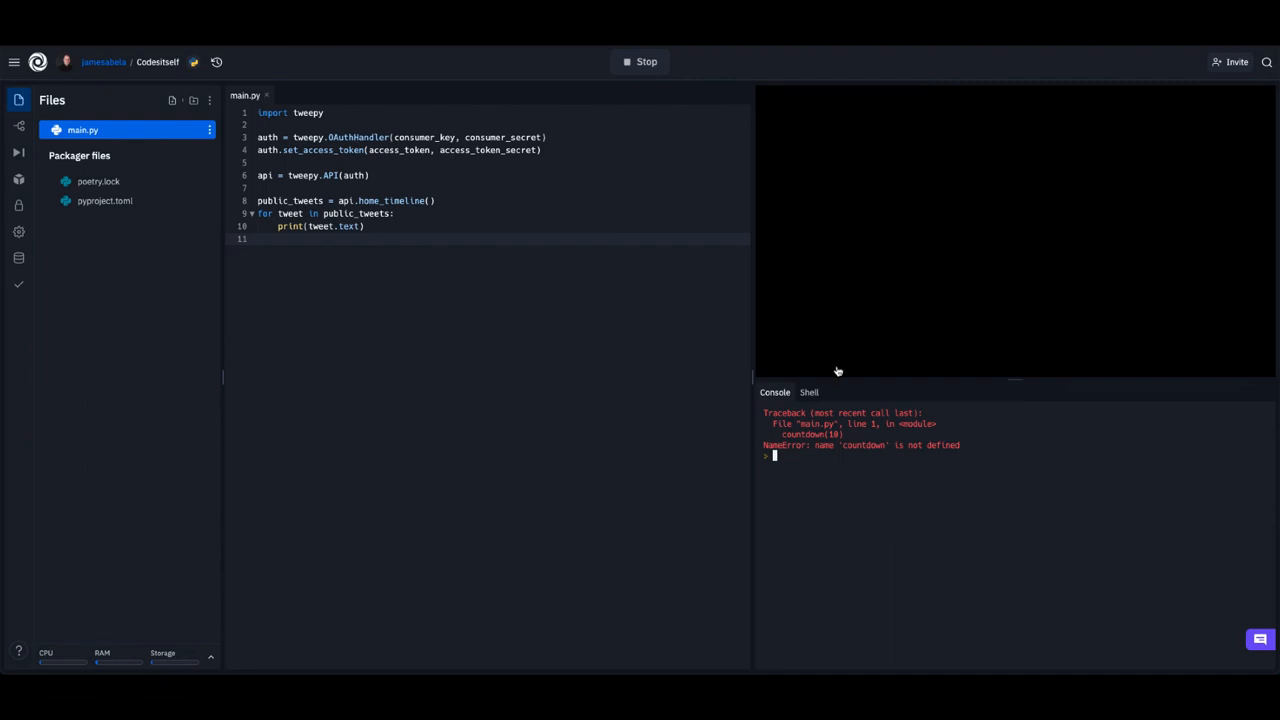
mouse_move(630, 344)
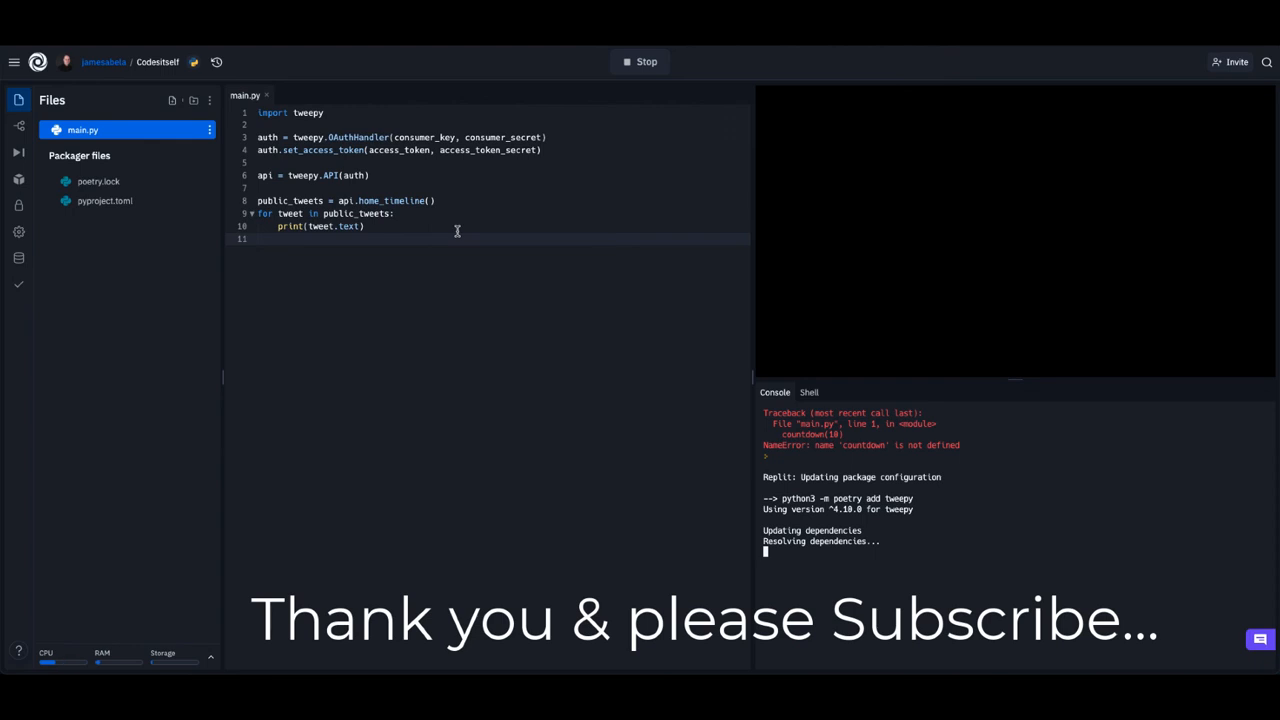
mouse_move(520, 242)
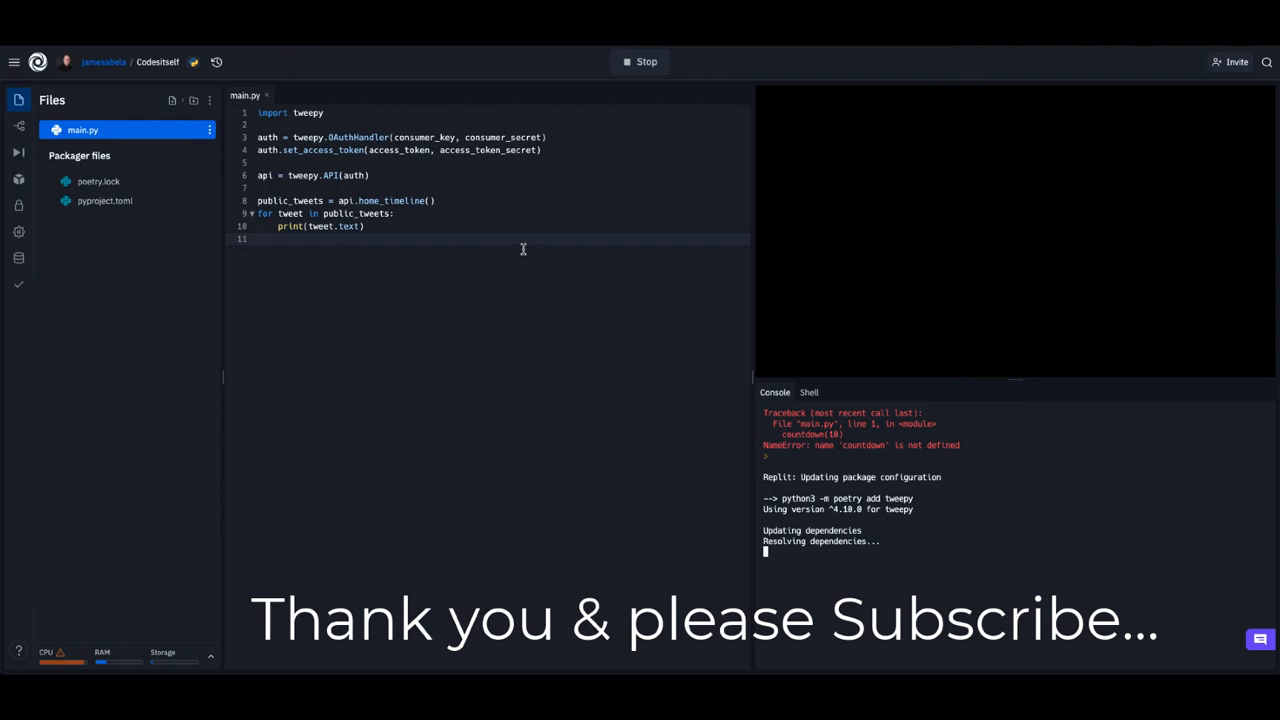
mouse_move(936, 408)
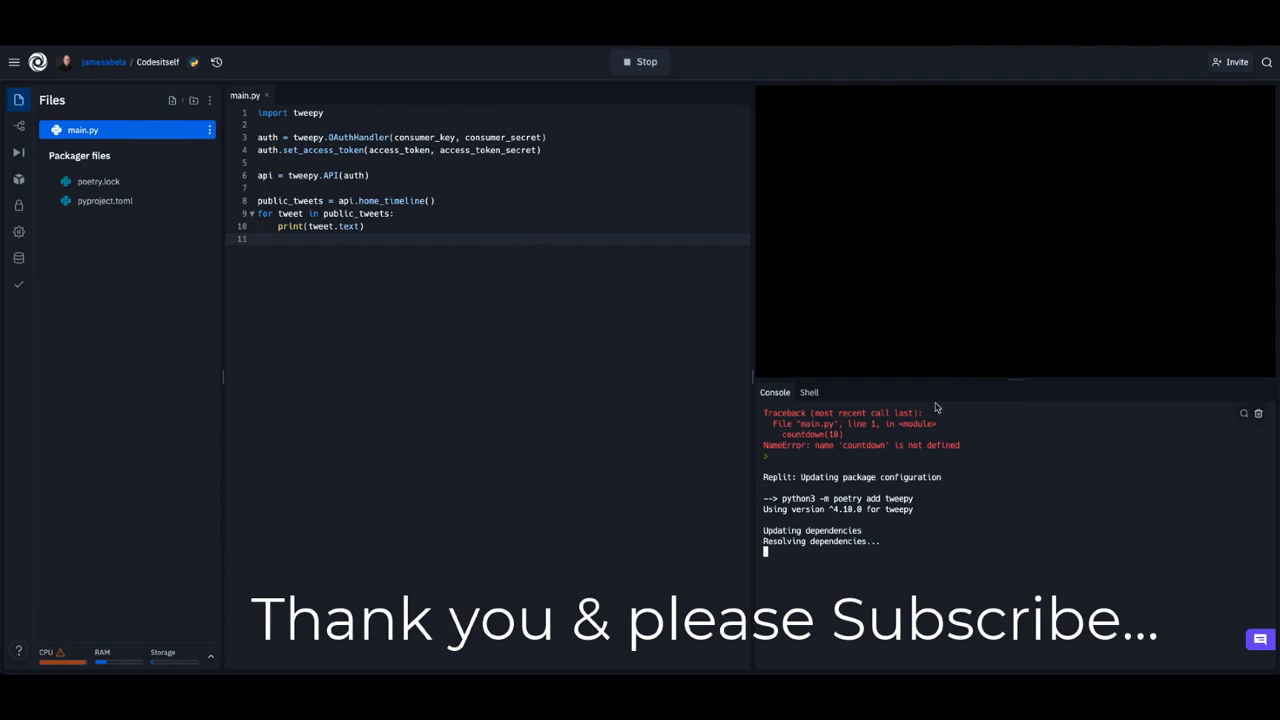